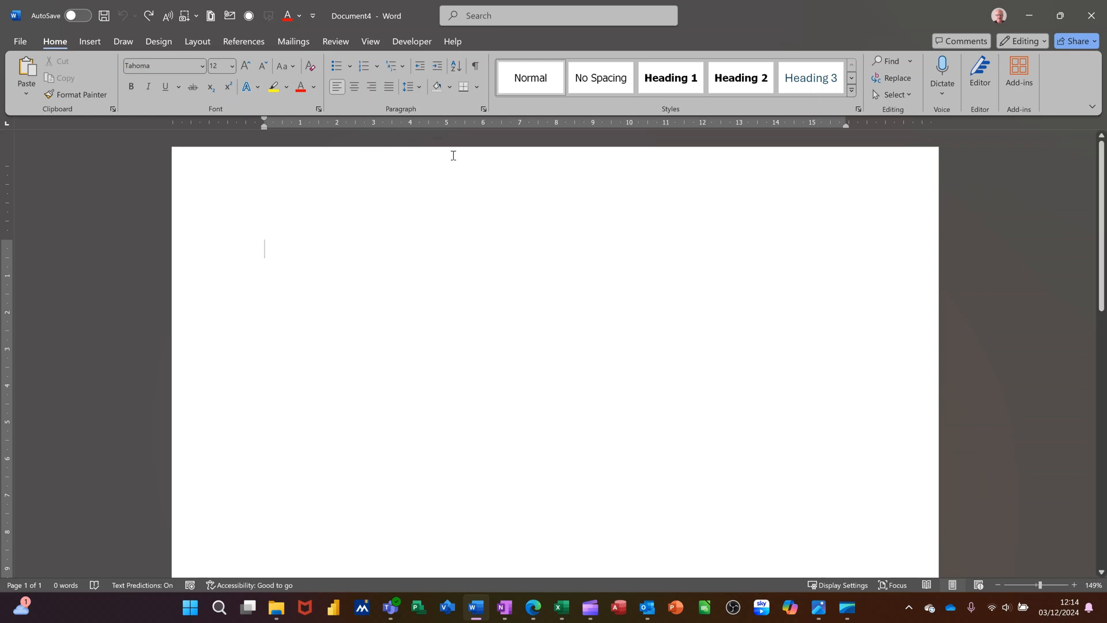
Review the View tab's document views, keeping Print Layout selected
{"action": "left_click", "coordinate": [370, 41]}
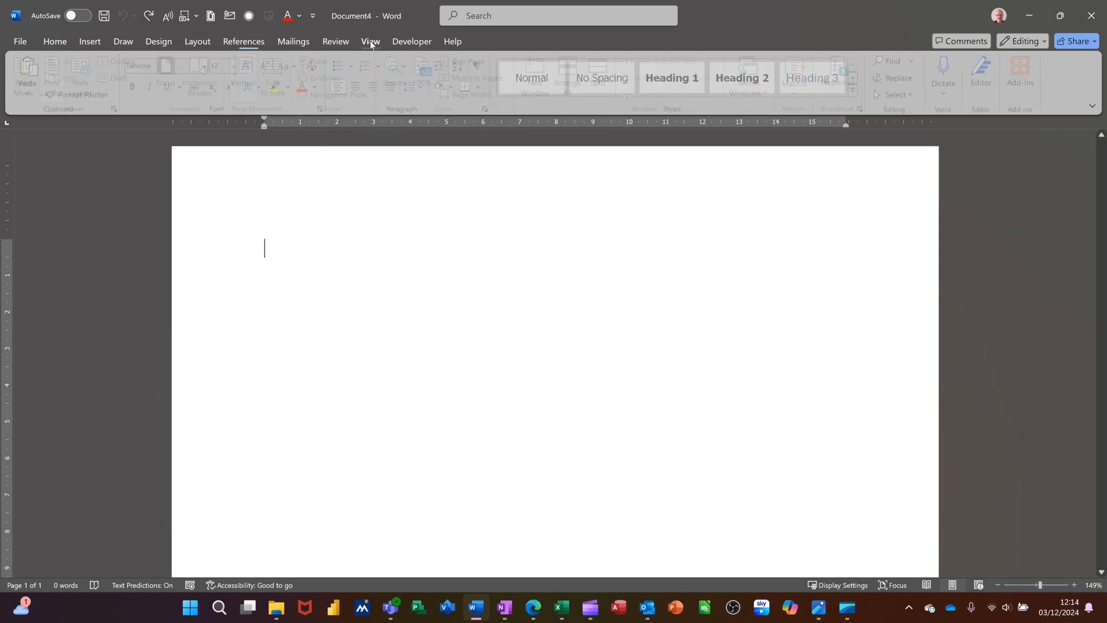
{"action": "left_click", "coordinate": [370, 41]}
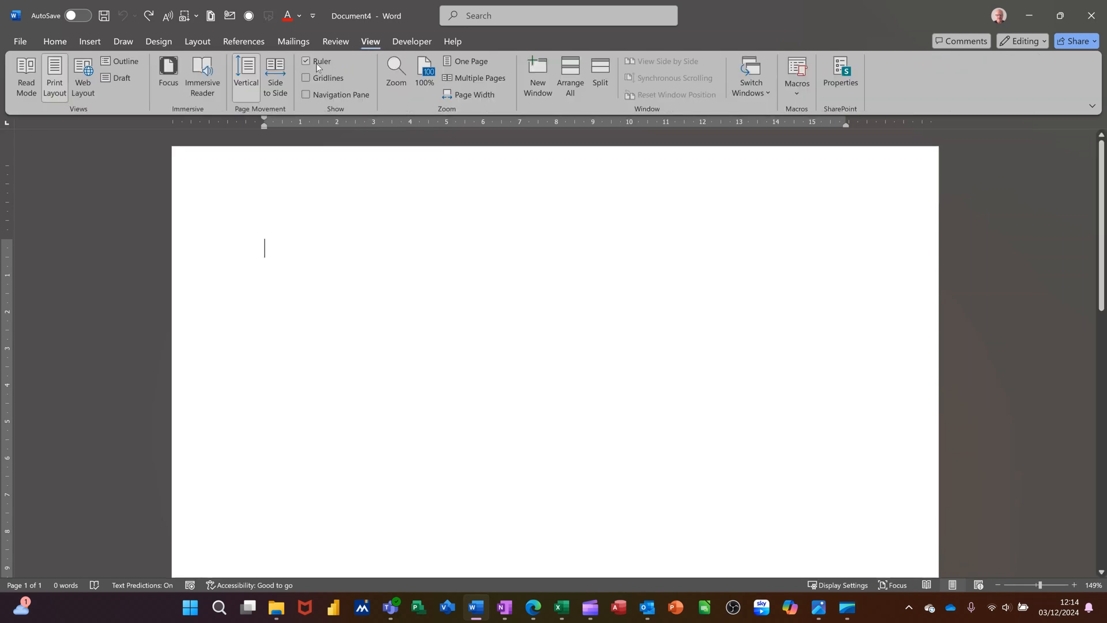
{"action": "mouse_move", "coordinate": [321, 62]}
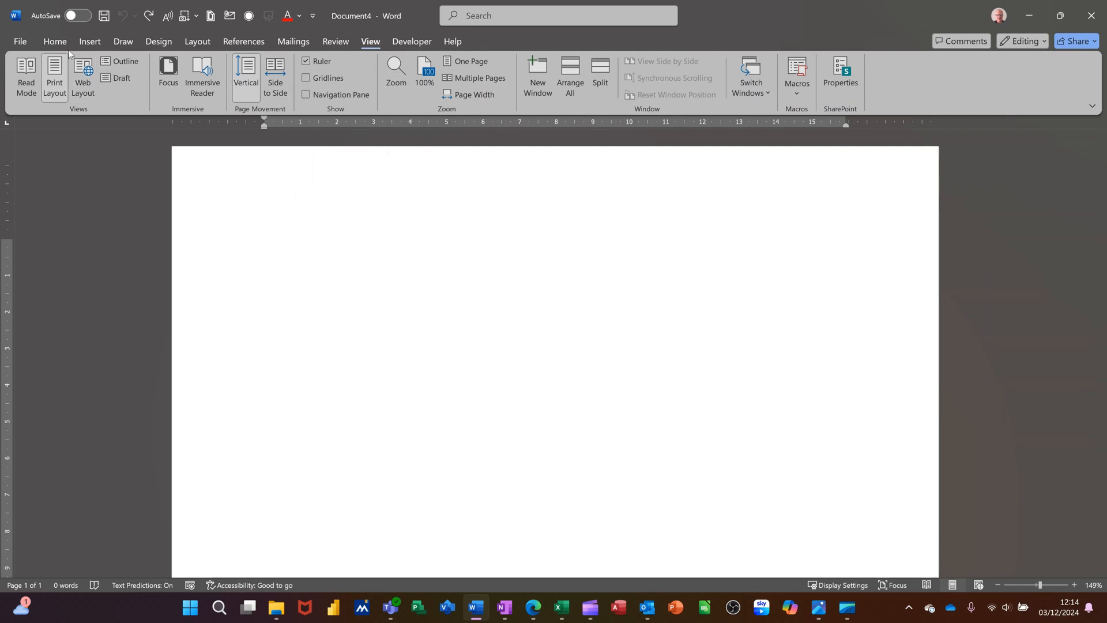
{"action": "left_click", "coordinate": [54, 41]}
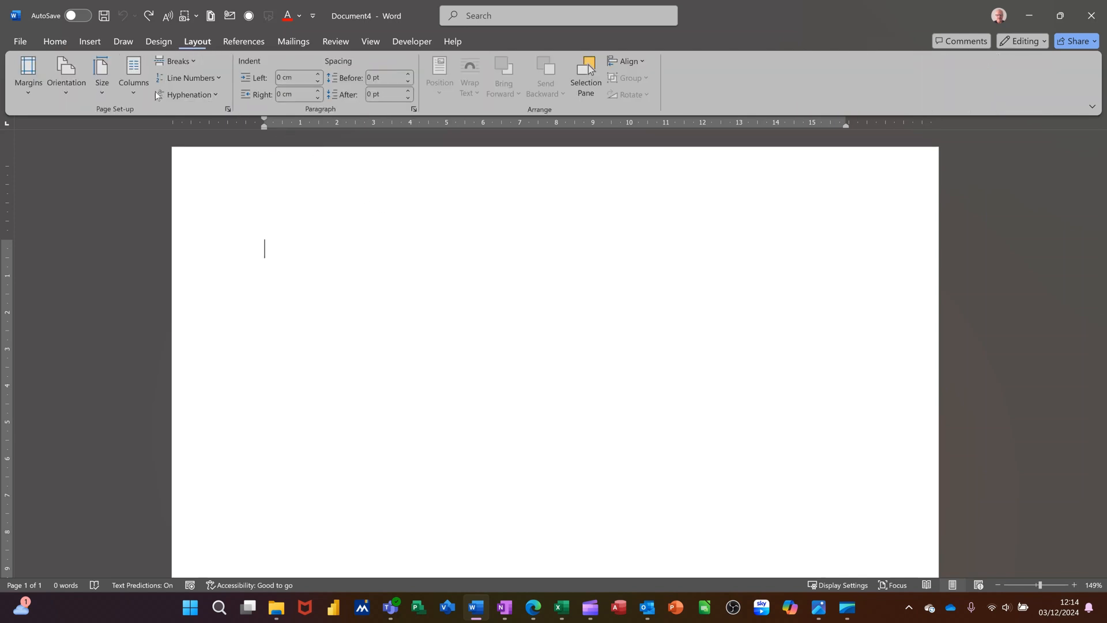
Inspect the More Columns settings and cancel, leaving the page single-column
{"action": "left_click", "coordinate": [134, 73]}
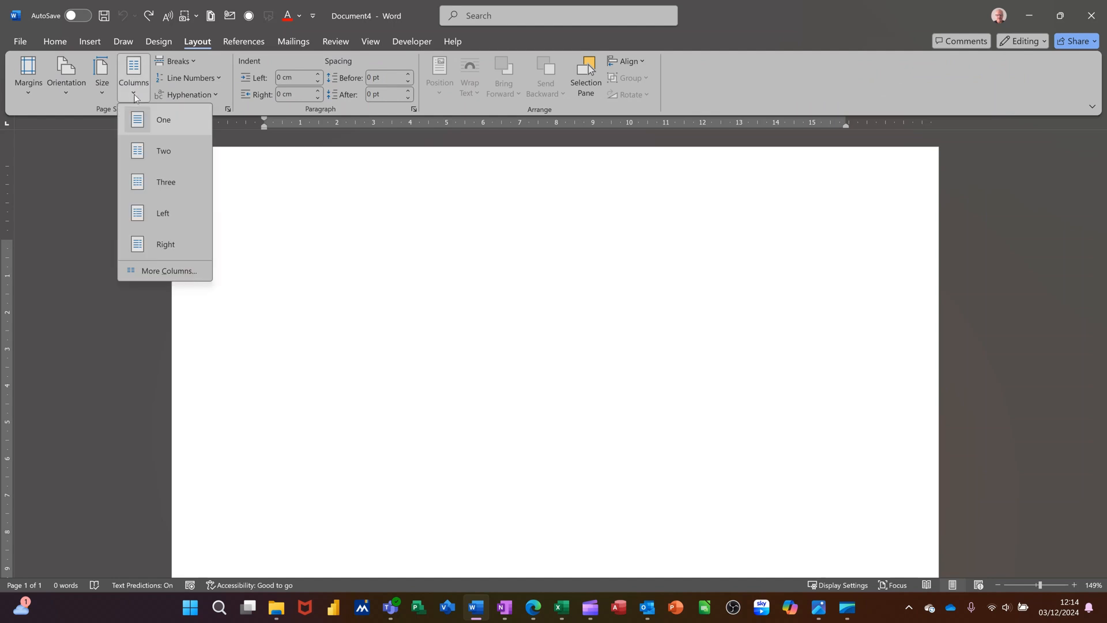
{"action": "mouse_move", "coordinate": [166, 245]}
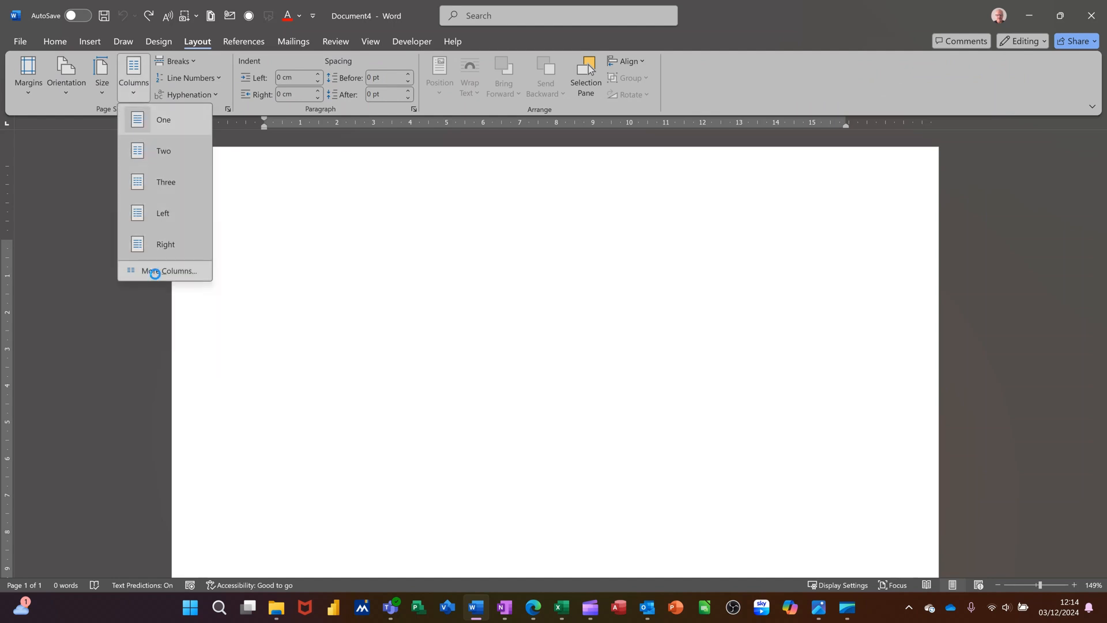
{"action": "left_click", "coordinate": [169, 270]}
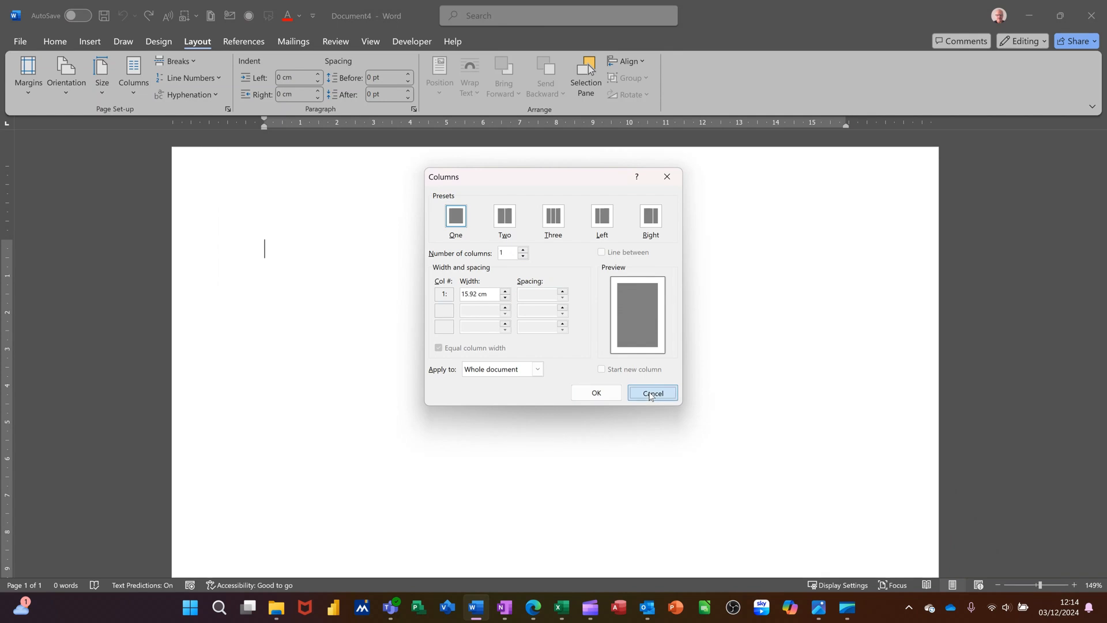
{"action": "left_click", "coordinate": [652, 393]}
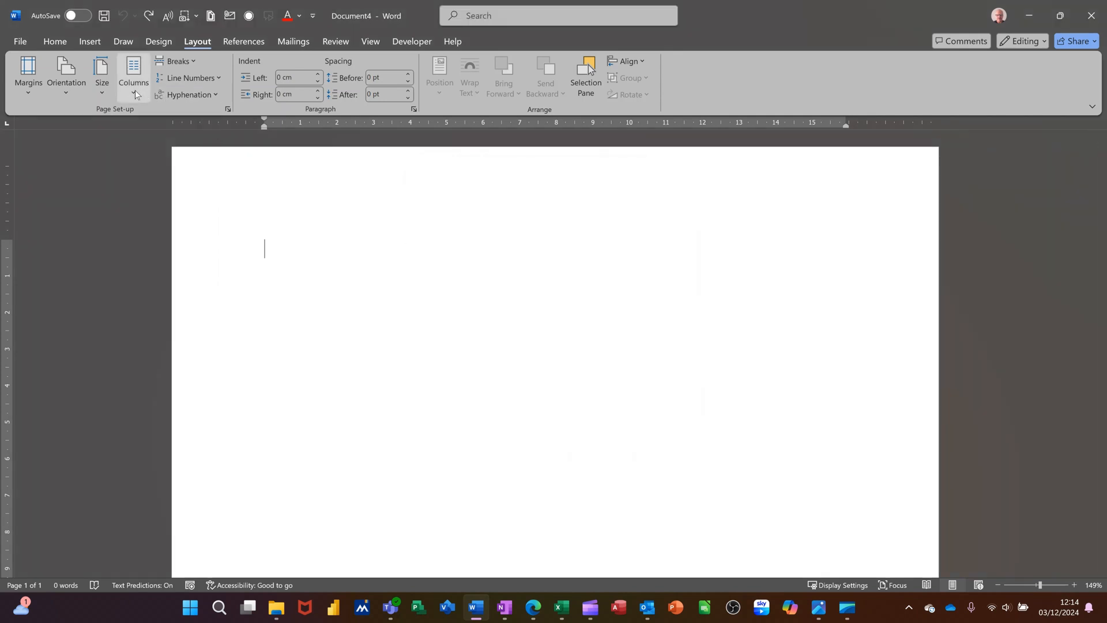
Apply the Three columns layout to the blank page
{"action": "left_click", "coordinate": [132, 70]}
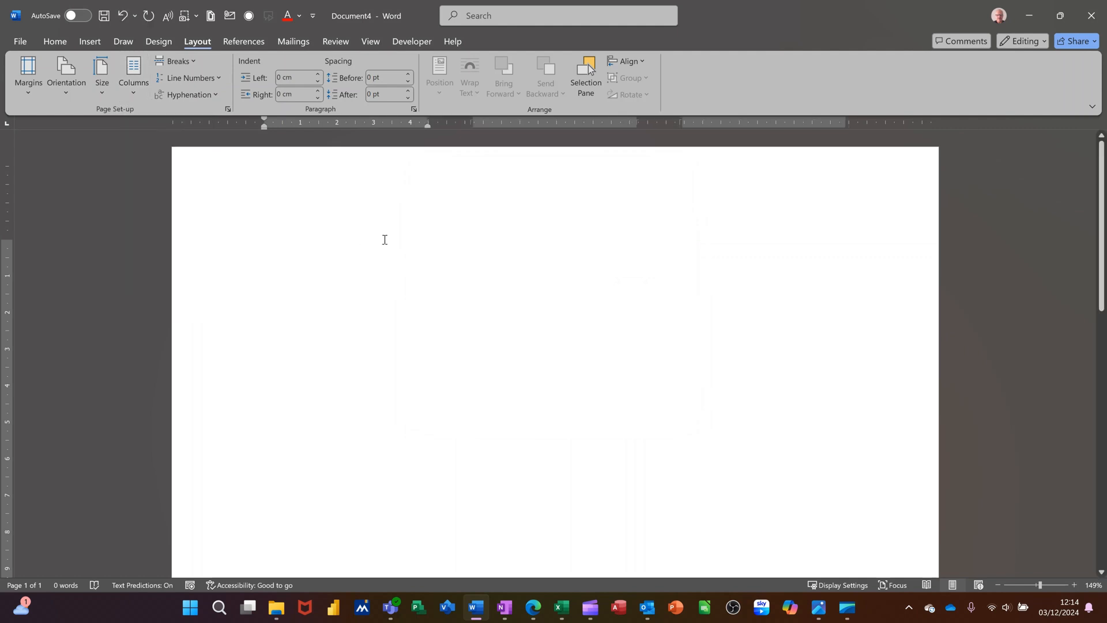
{"action": "mouse_move", "coordinate": [611, 129]}
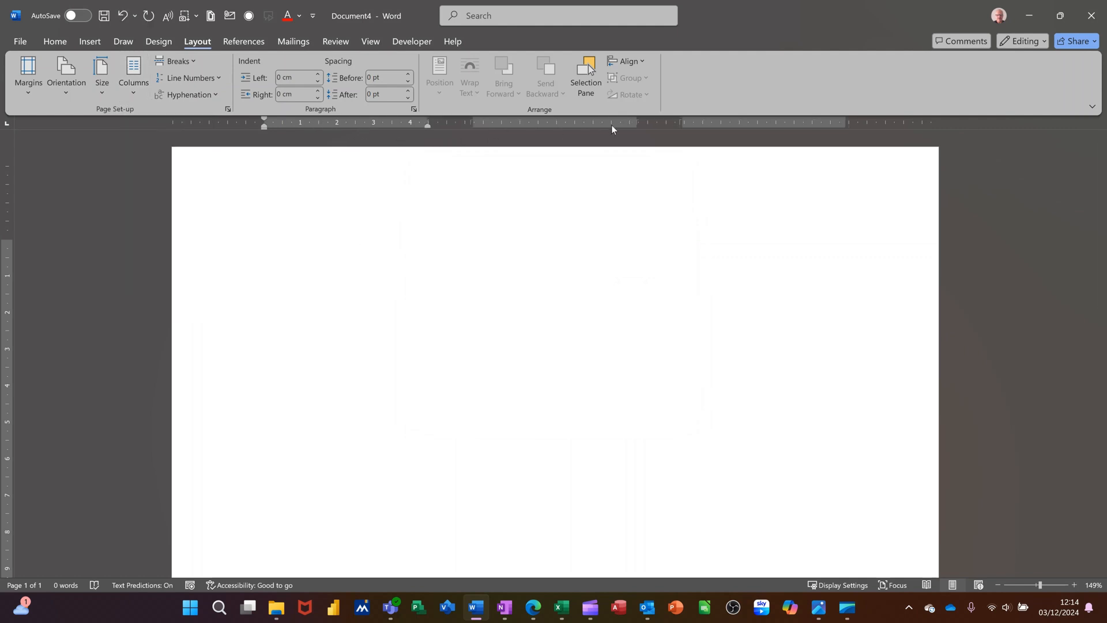
{"action": "mouse_move", "coordinate": [318, 131]}
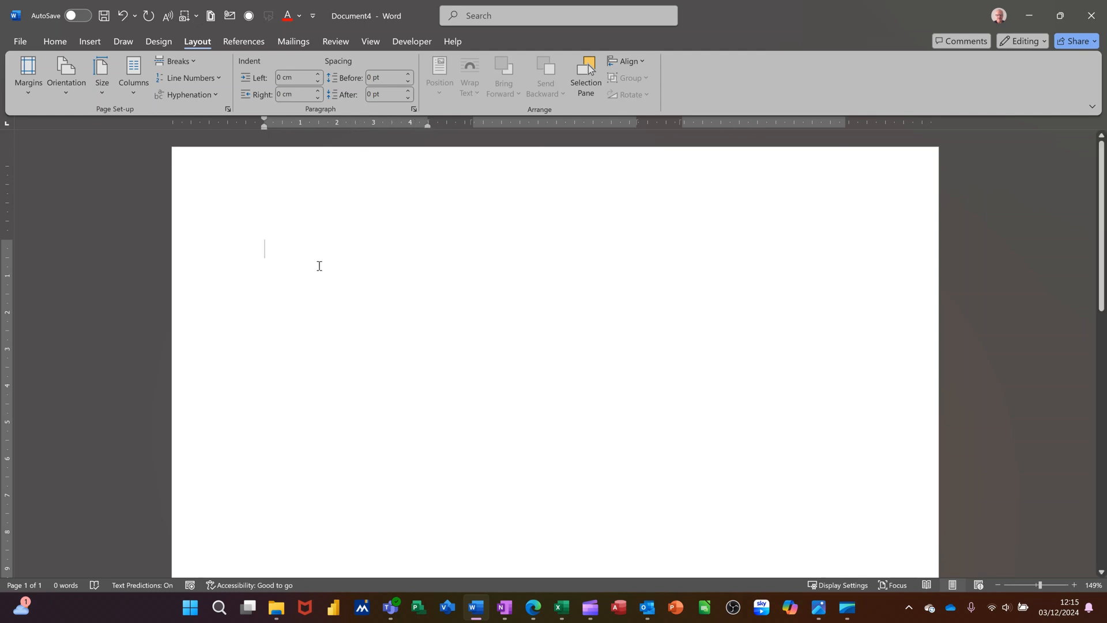
{"action": "mouse_move", "coordinate": [327, 264]}
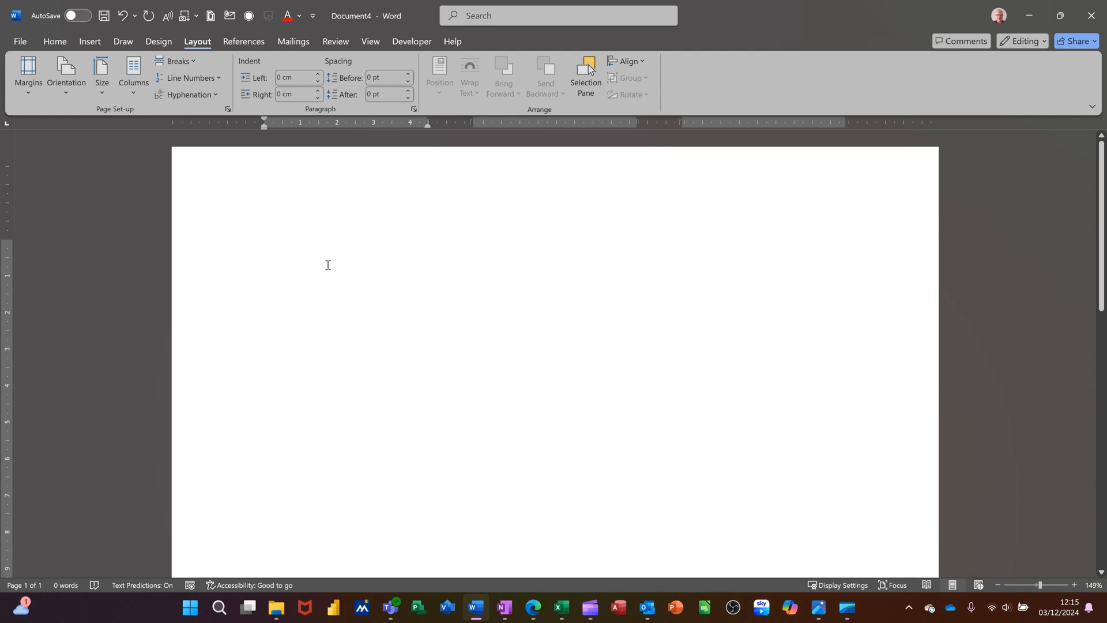
Type four lines of placeholder text starting 'Intro' in column one, then add an empty paragraph
{"action": "type", "text": "int"}
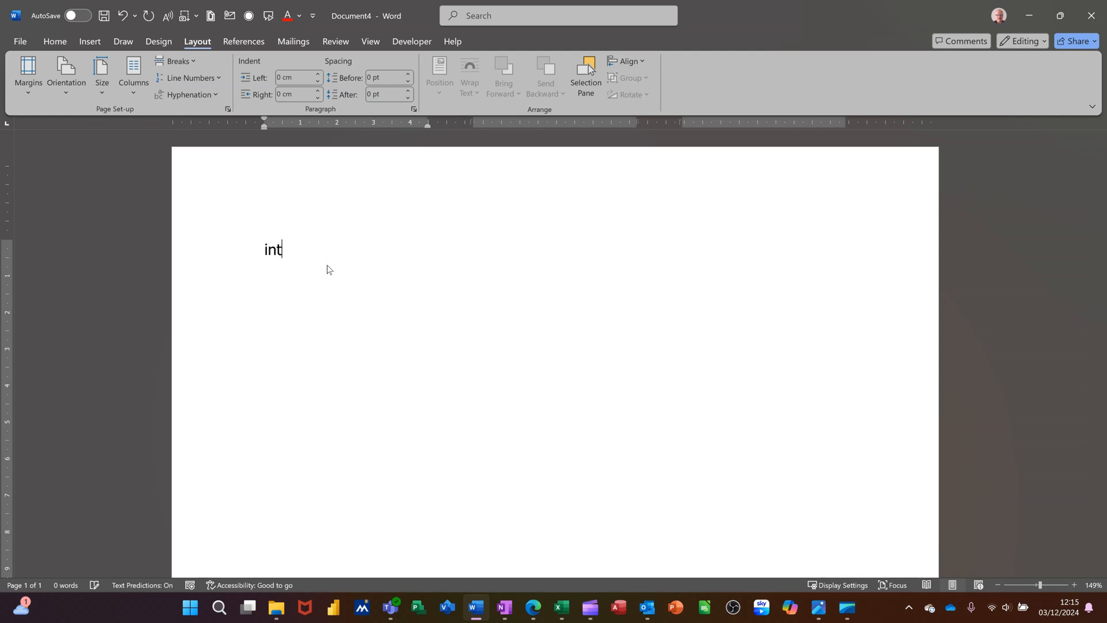
{"action": "type", "text": "ro fkjdfj k e"}
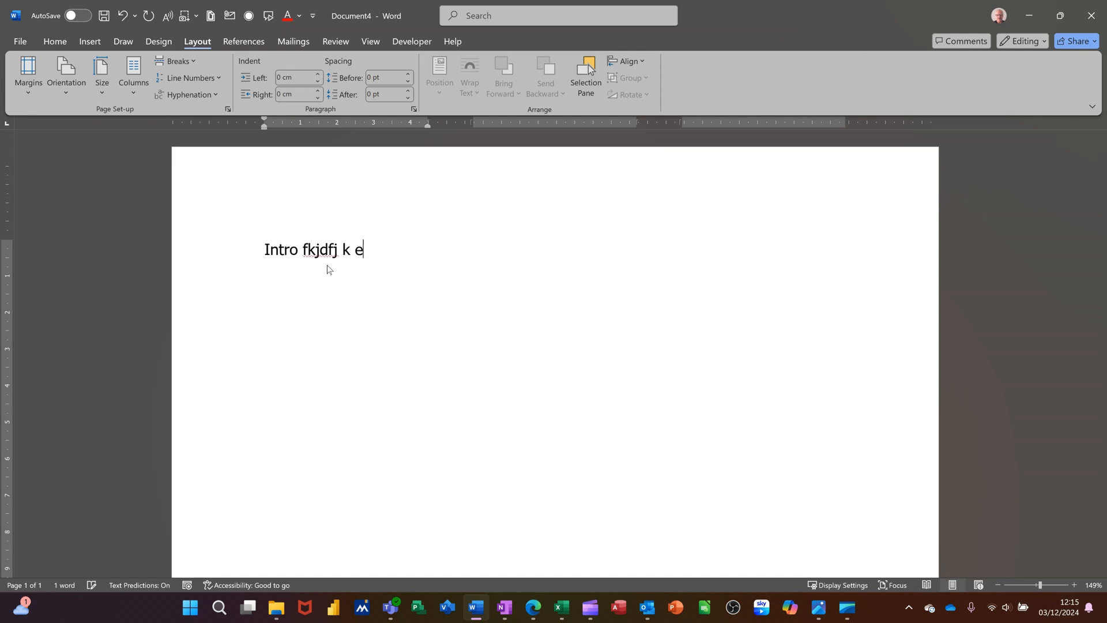
{"action": "type", "text": "kjdkjdkckdk"}
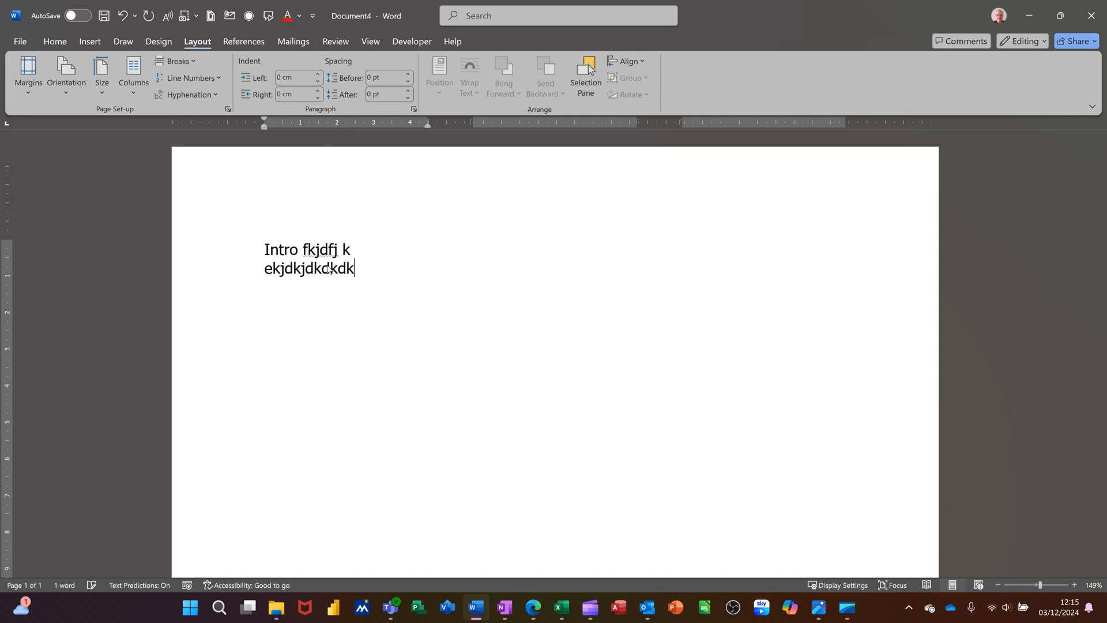
{"action": "type", "text": "dkdkd k"}
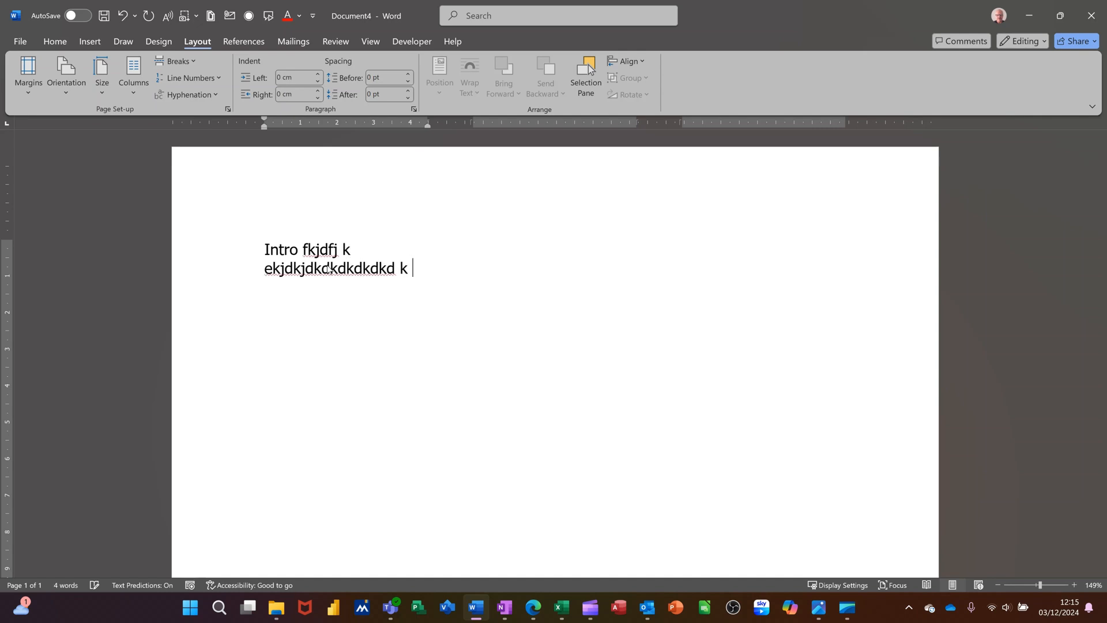
{"action": "type", "text": "kdkdk k k k kdkdkdkd"}
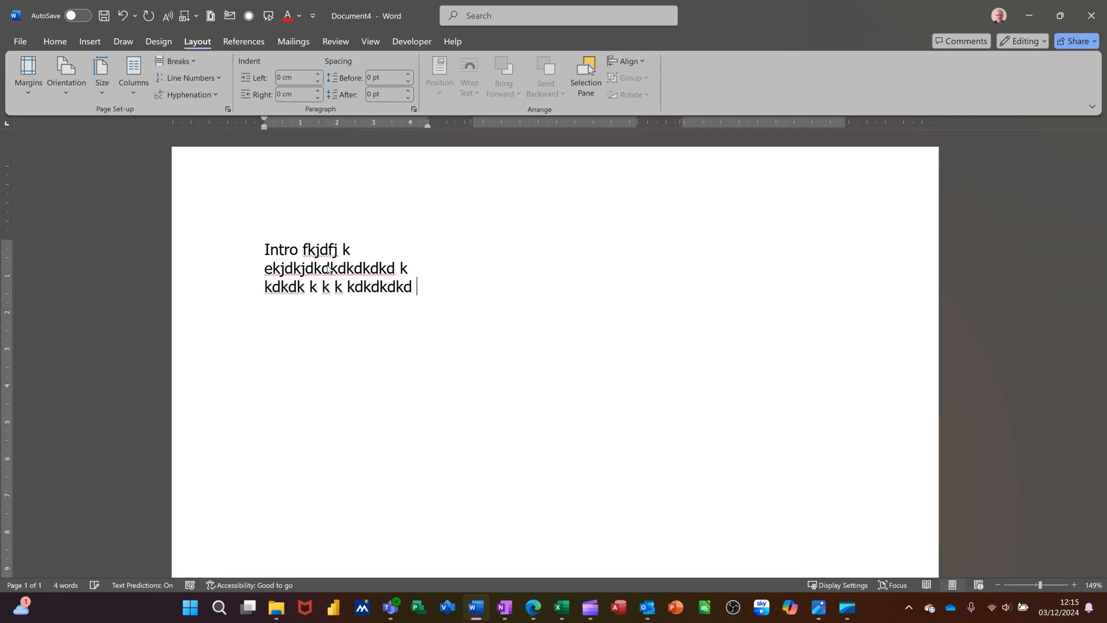
{"action": "type", "text": "k k k k k"}
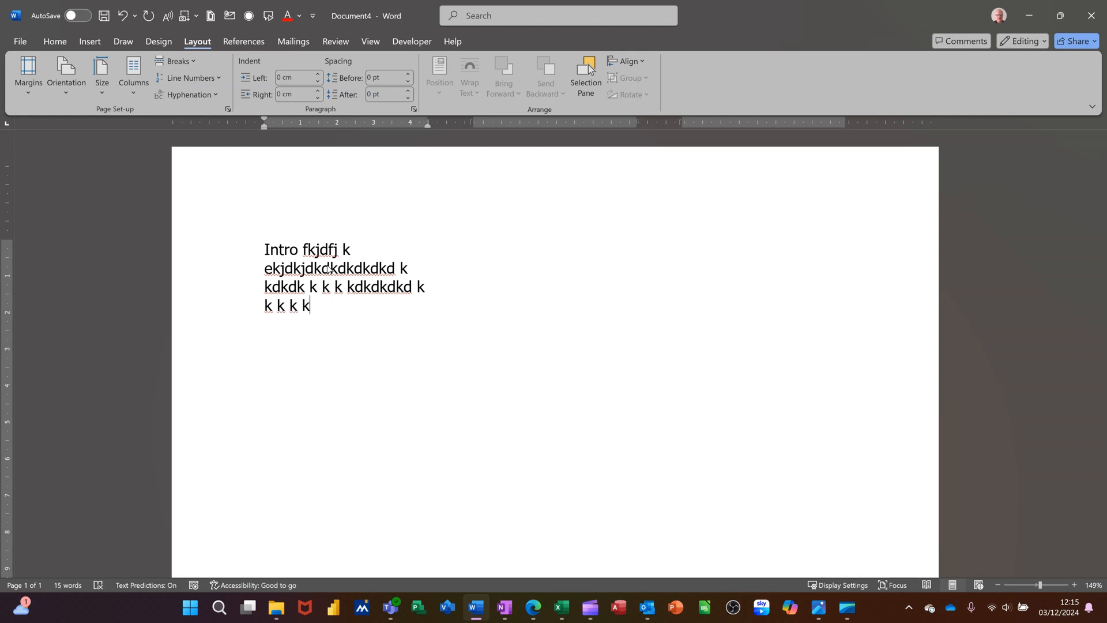
{"action": "key", "text": "enter"}
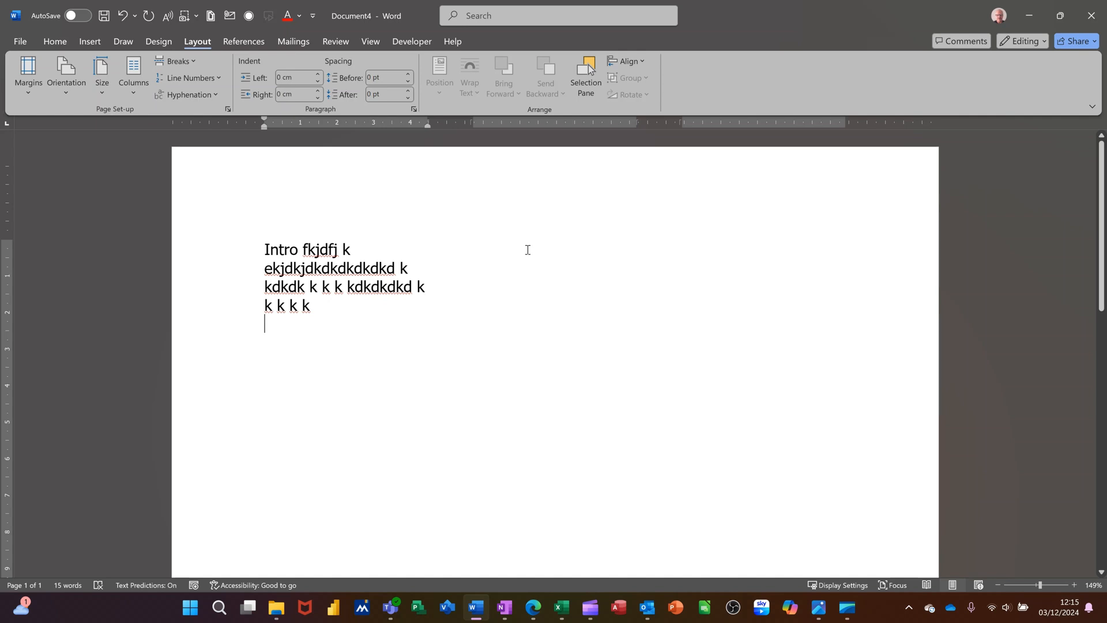
{"action": "double_click", "coordinate": [404, 268]}
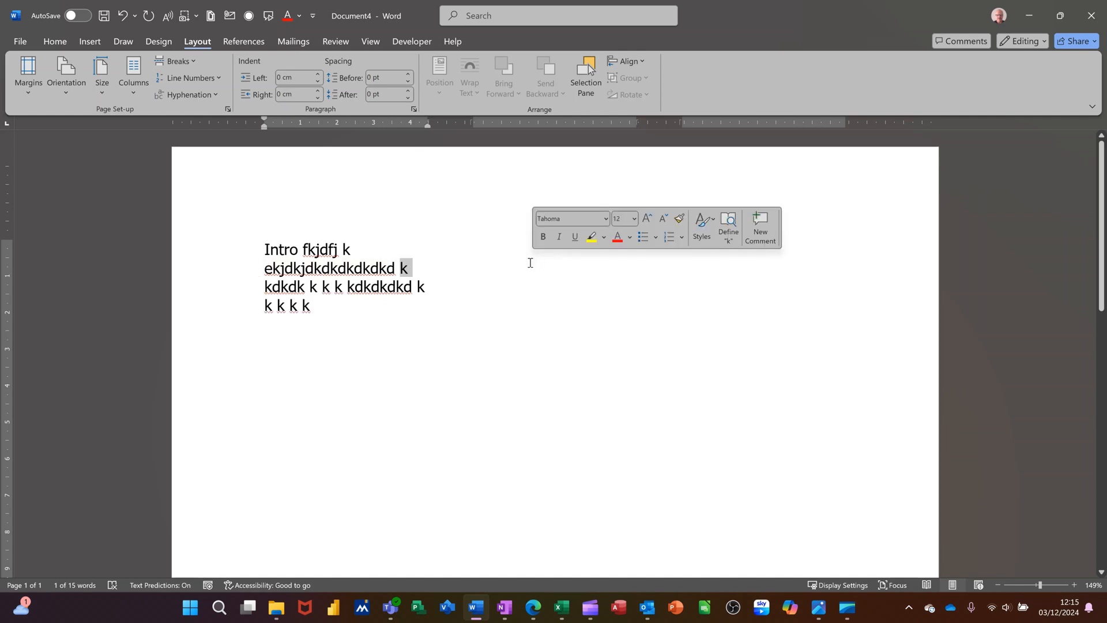
{"action": "left_click", "coordinate": [348, 442]}
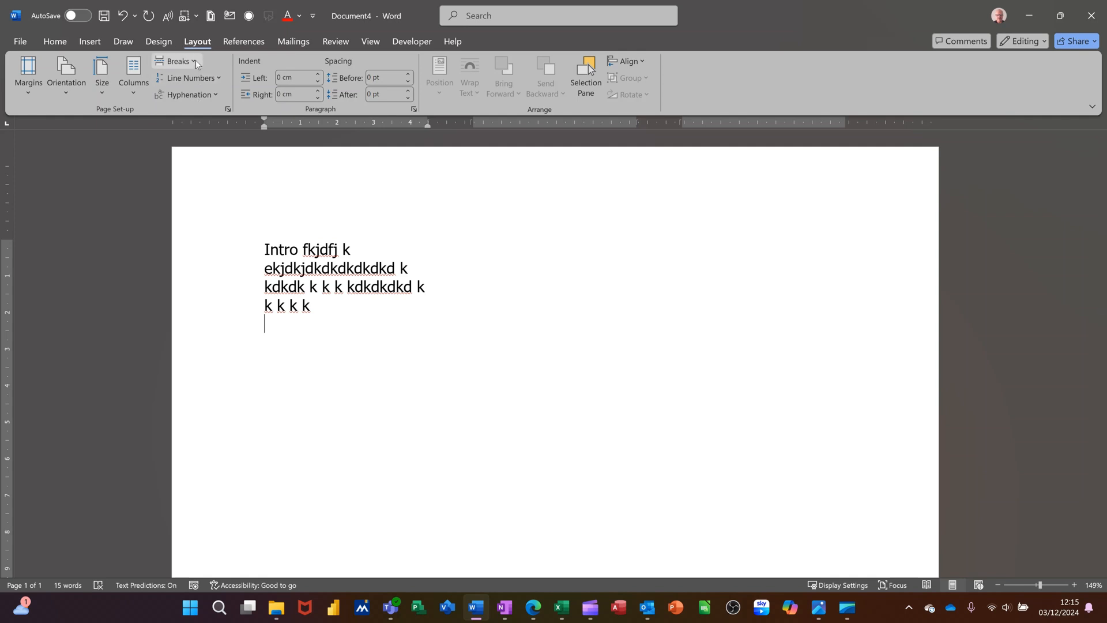
Insert a column break and type 'Fhfhfh h fh hf hfhf' in the second column
{"action": "left_click", "coordinate": [179, 61]}
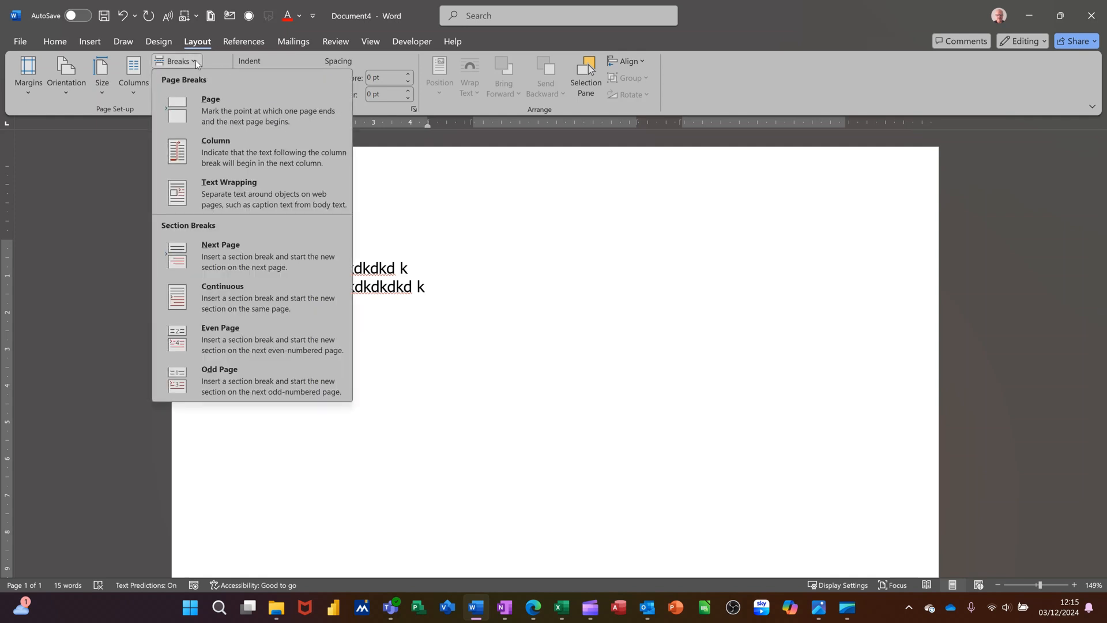
{"action": "mouse_move", "coordinate": [253, 151]}
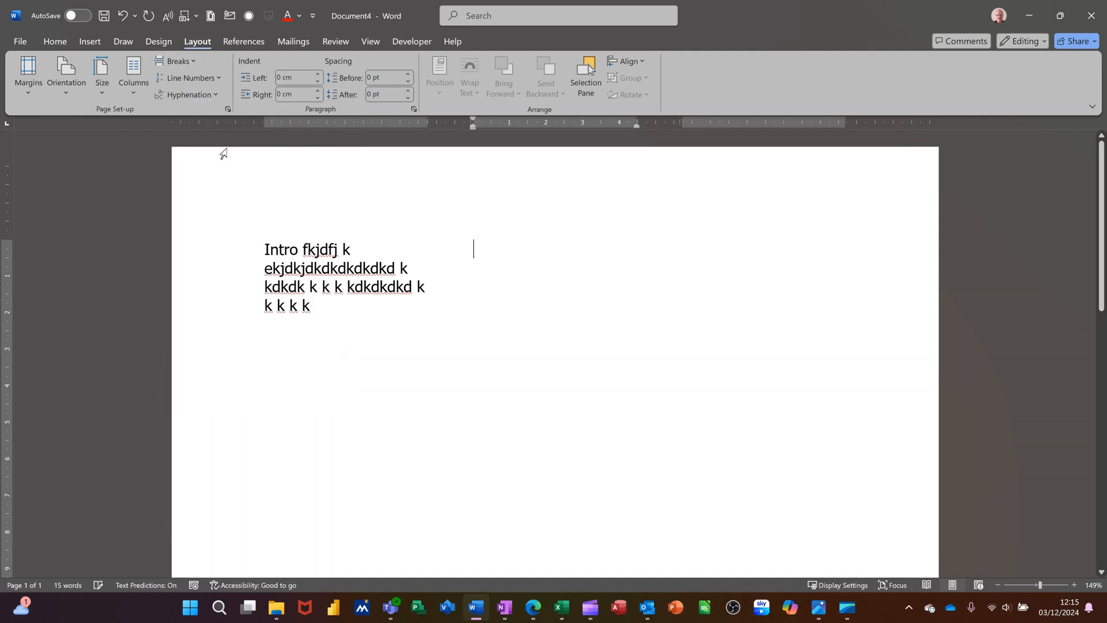
{"action": "mouse_move", "coordinate": [622, 339]}
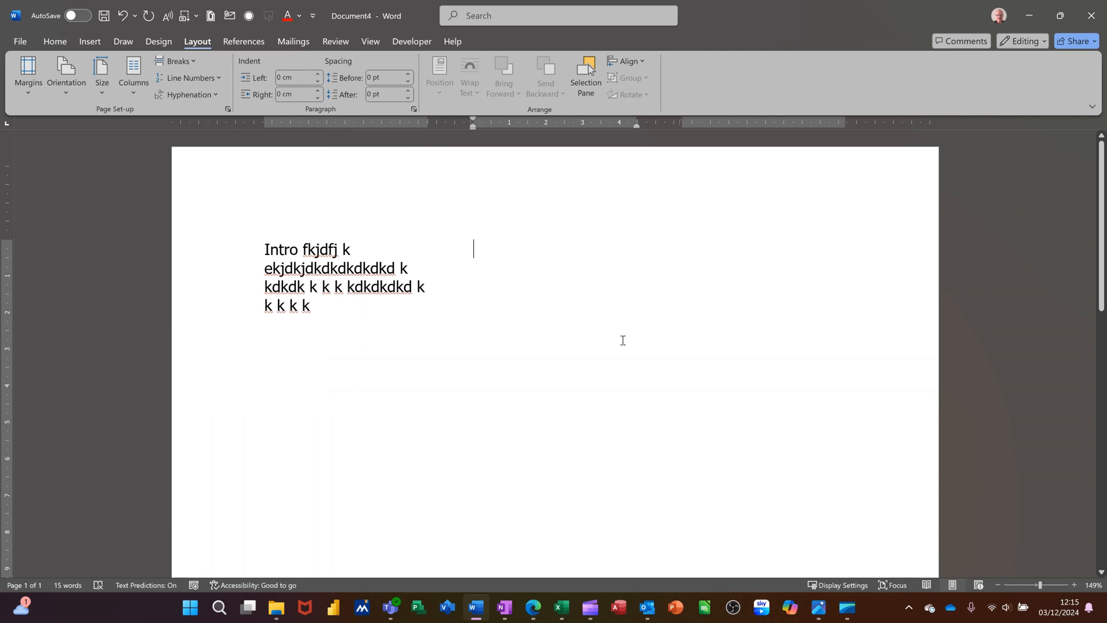
{"action": "type", "text": "Fhfhfh h fhf hfh h h"}
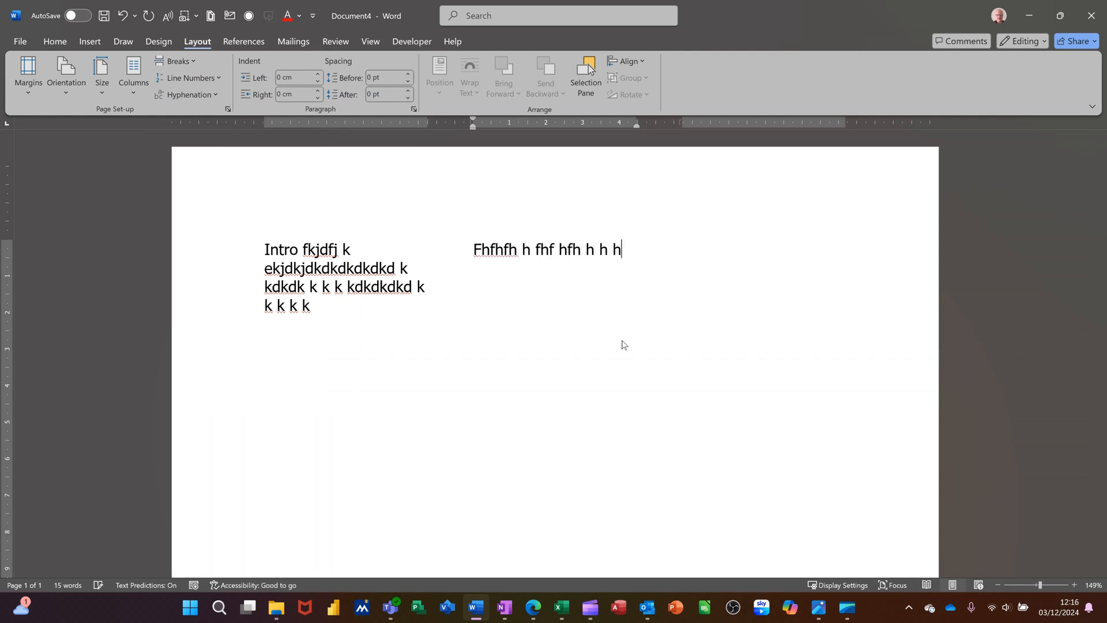
{"action": "type", "text": "hf hfhf"}
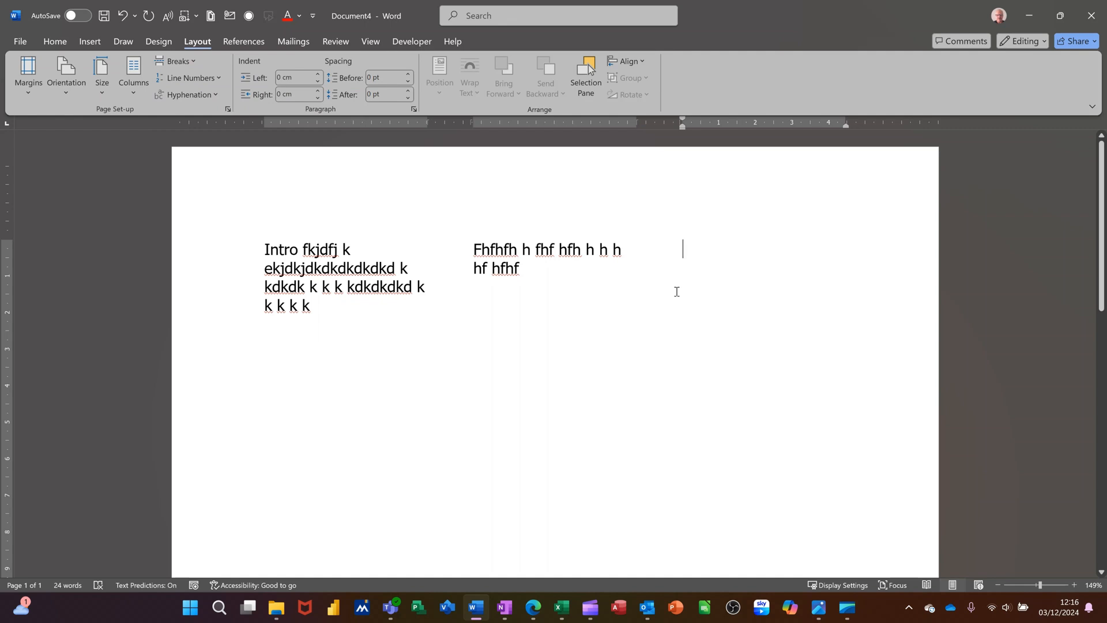
Type 'Ghhh gh h ghg hghghg' into the third column
{"action": "type", "text": "Ghhh gh hg h h h h"}
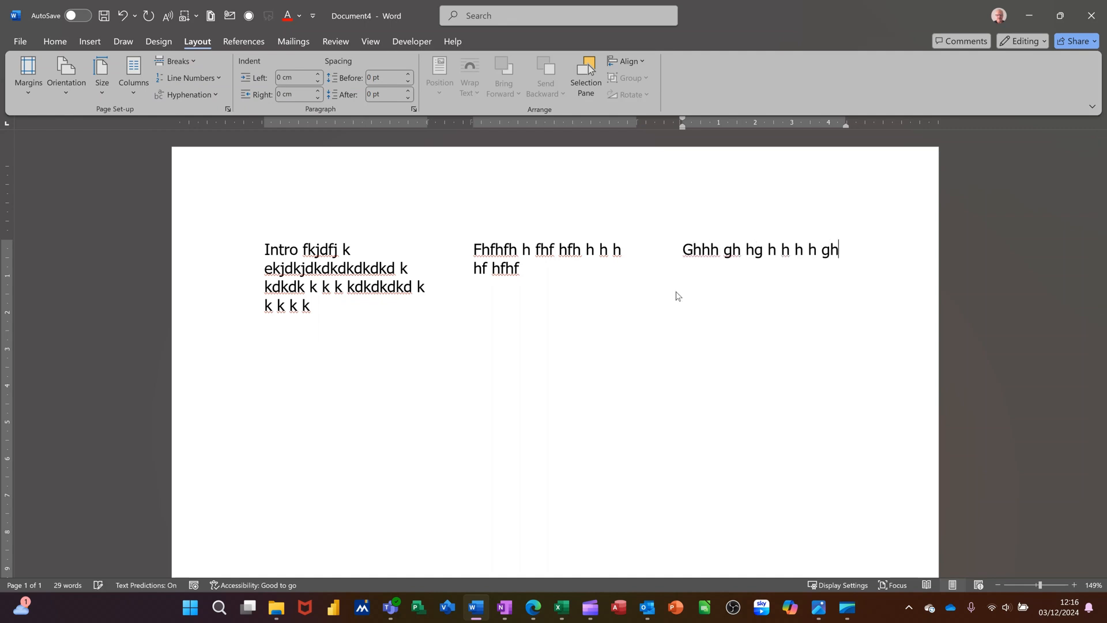
{"action": "type", "text": "ghg hghghg"}
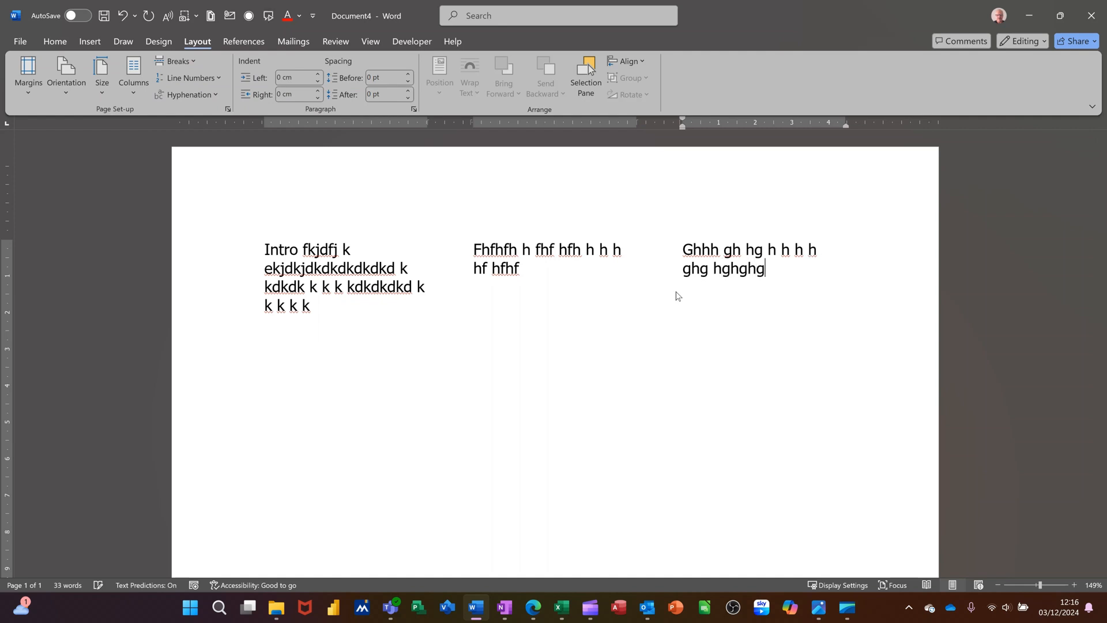
{"action": "double_click", "coordinate": [325, 268]}
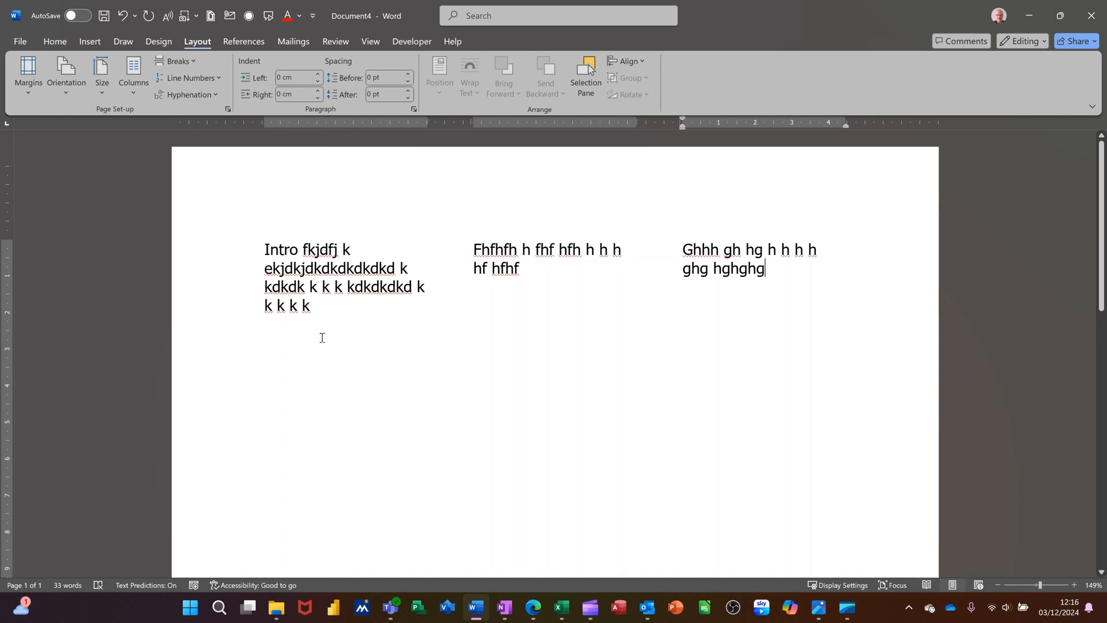
{"action": "mouse_move", "coordinate": [519, 334]}
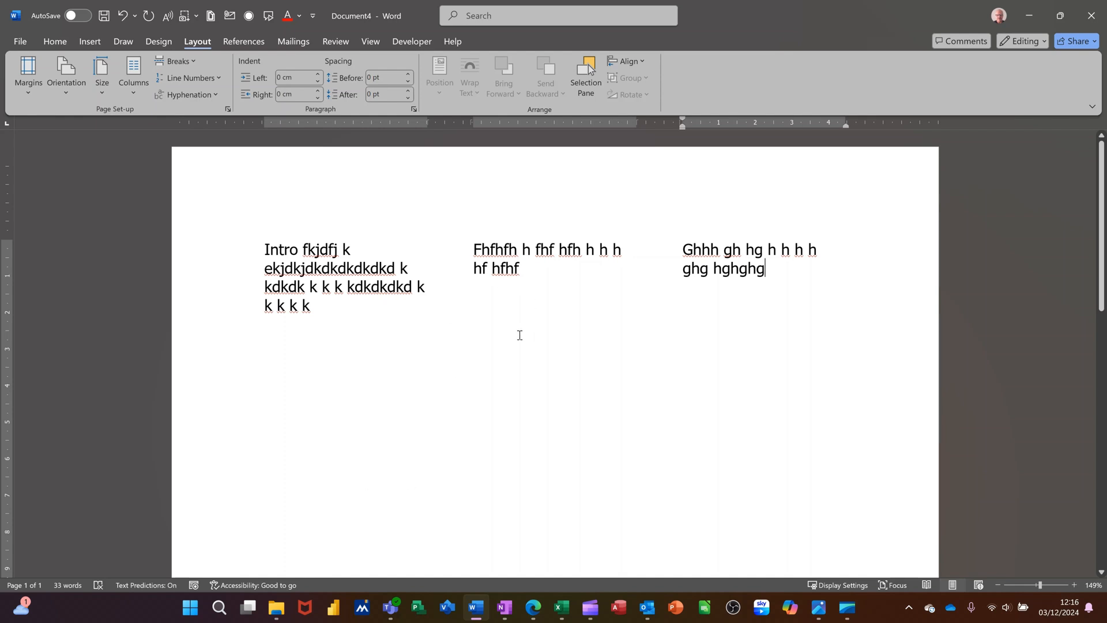
{"action": "mouse_move", "coordinate": [545, 470]}
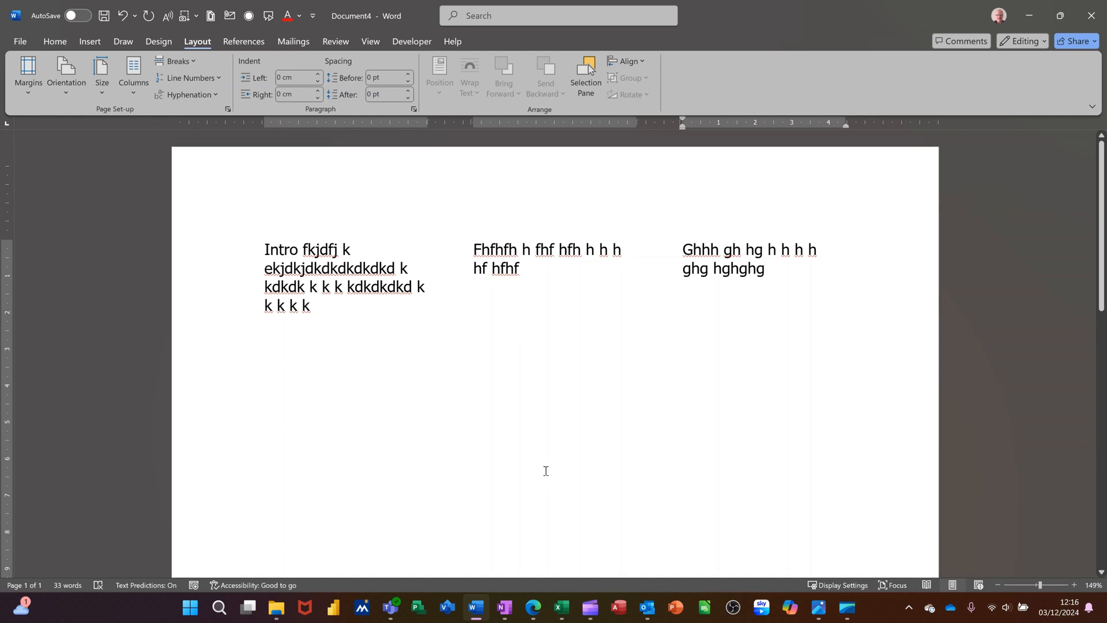
{"action": "mouse_move", "coordinate": [733, 327]}
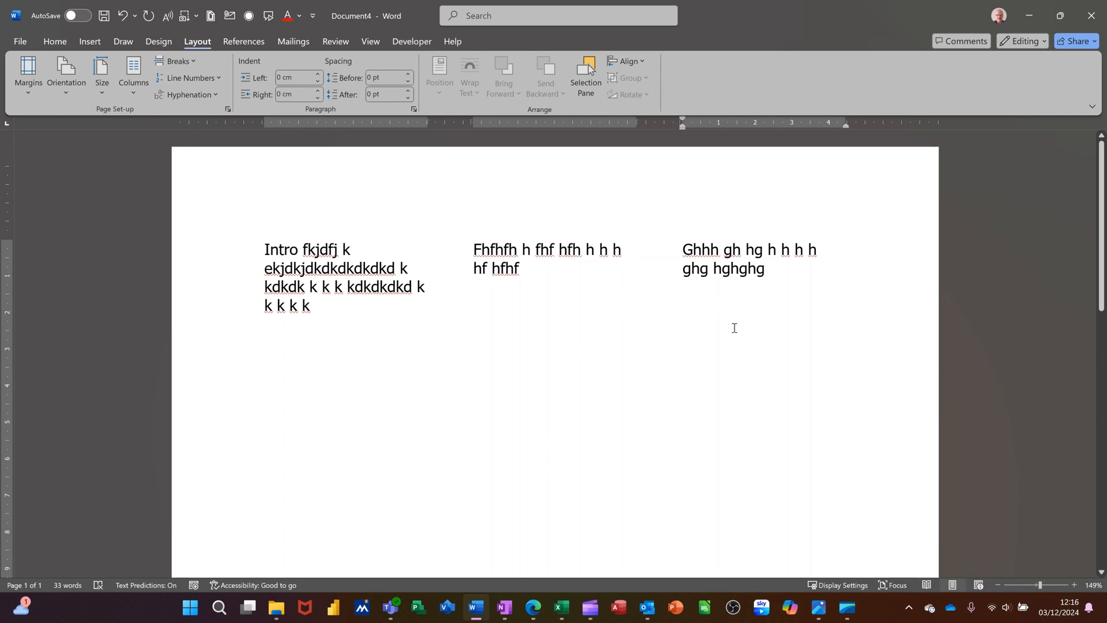
{"action": "mouse_move", "coordinate": [719, 318]}
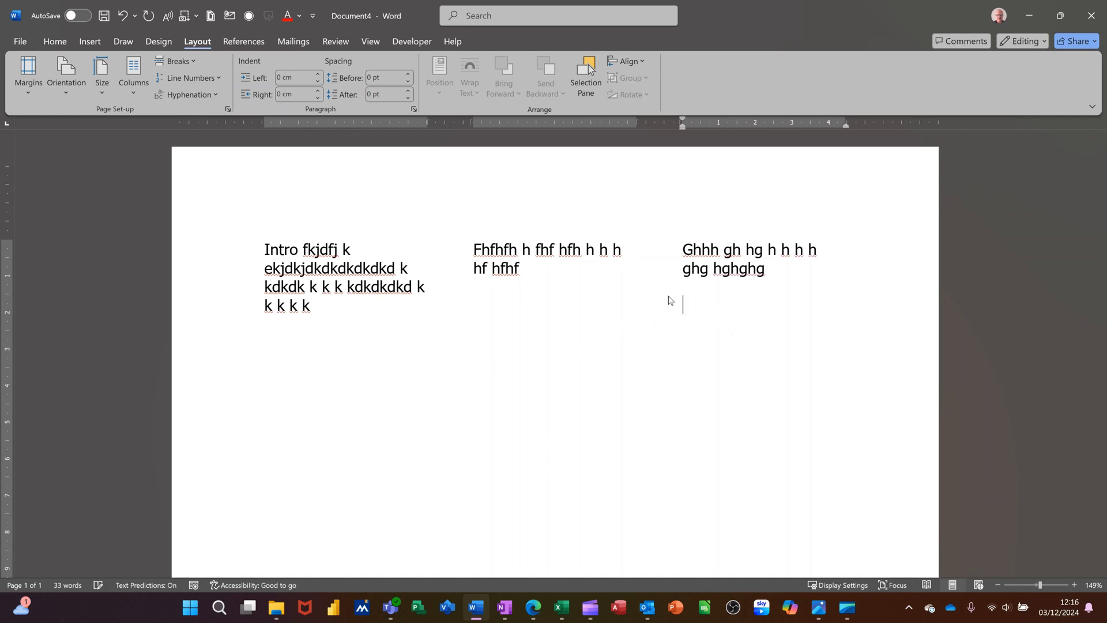
{"action": "mouse_move", "coordinate": [474, 305]}
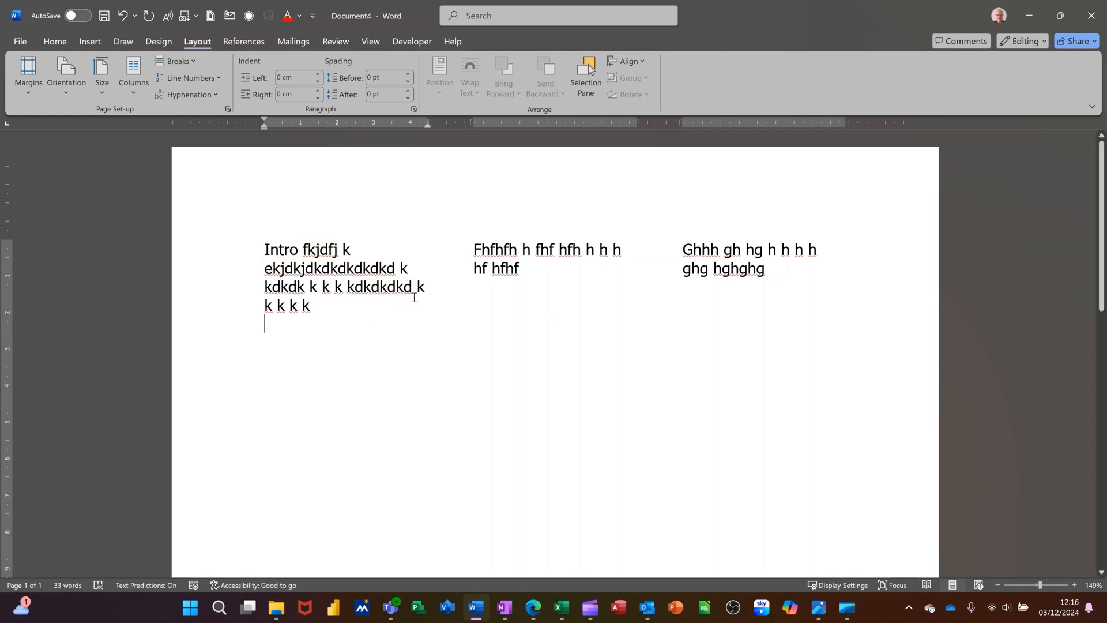
{"action": "mouse_move", "coordinate": [725, 313]}
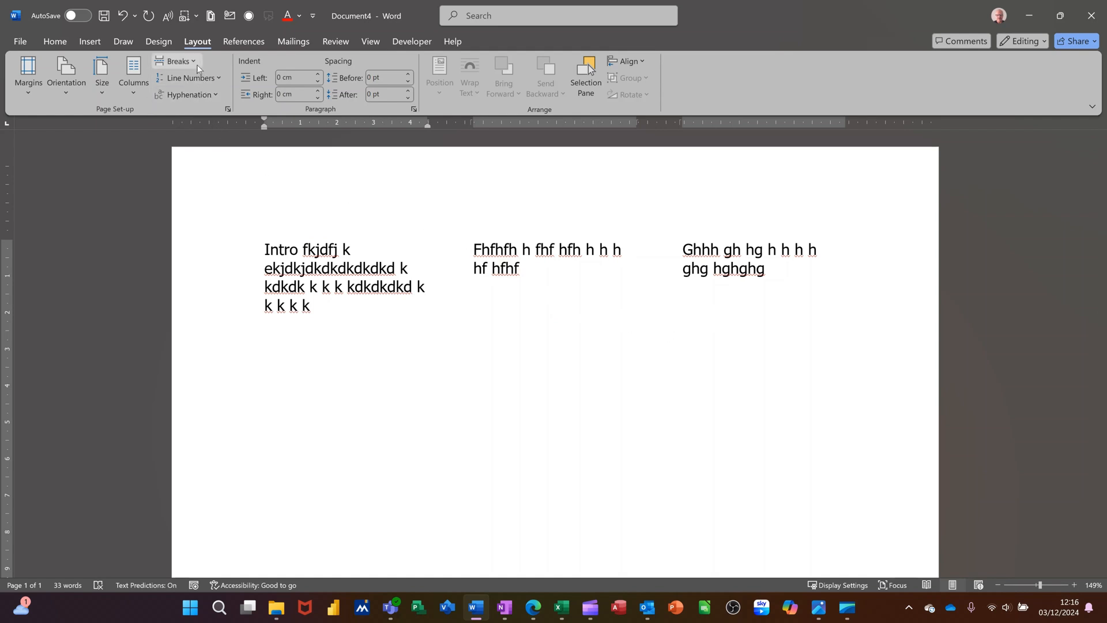
{"action": "left_click", "coordinate": [177, 62]}
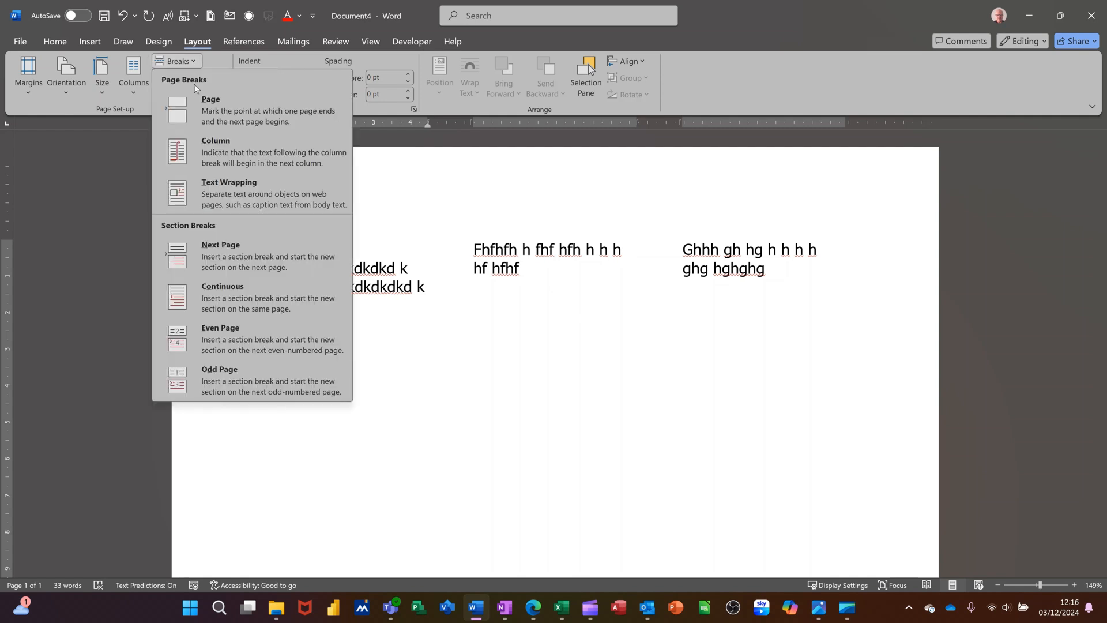
{"action": "mouse_move", "coordinate": [230, 297]}
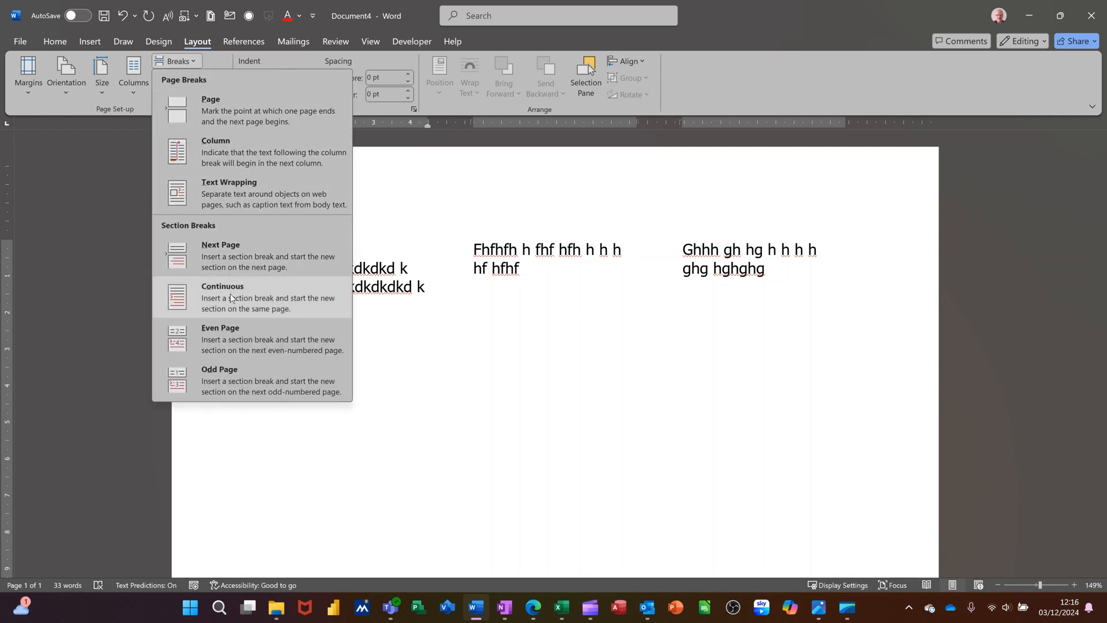
{"action": "left_click", "coordinate": [222, 296]}
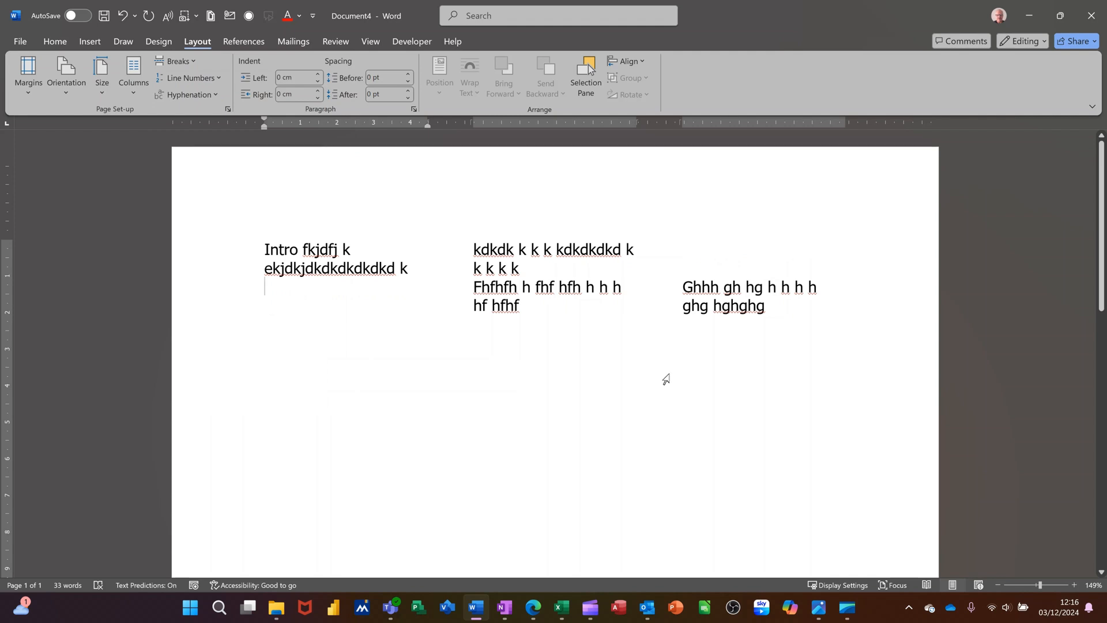
{"action": "mouse_move", "coordinate": [581, 333]}
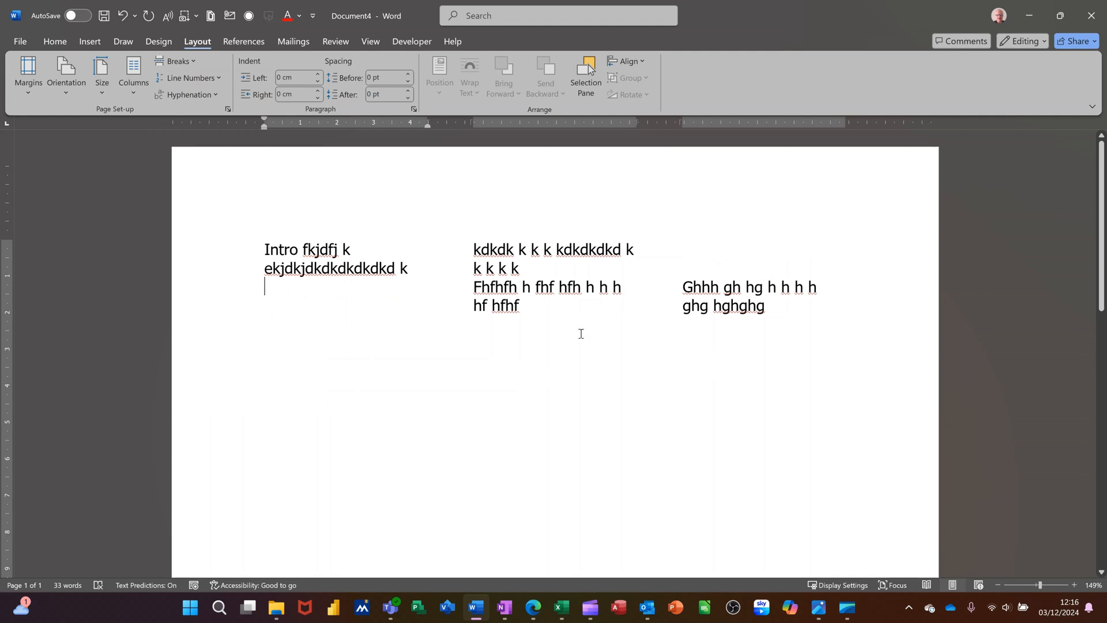
{"action": "double_click", "coordinate": [503, 305]}
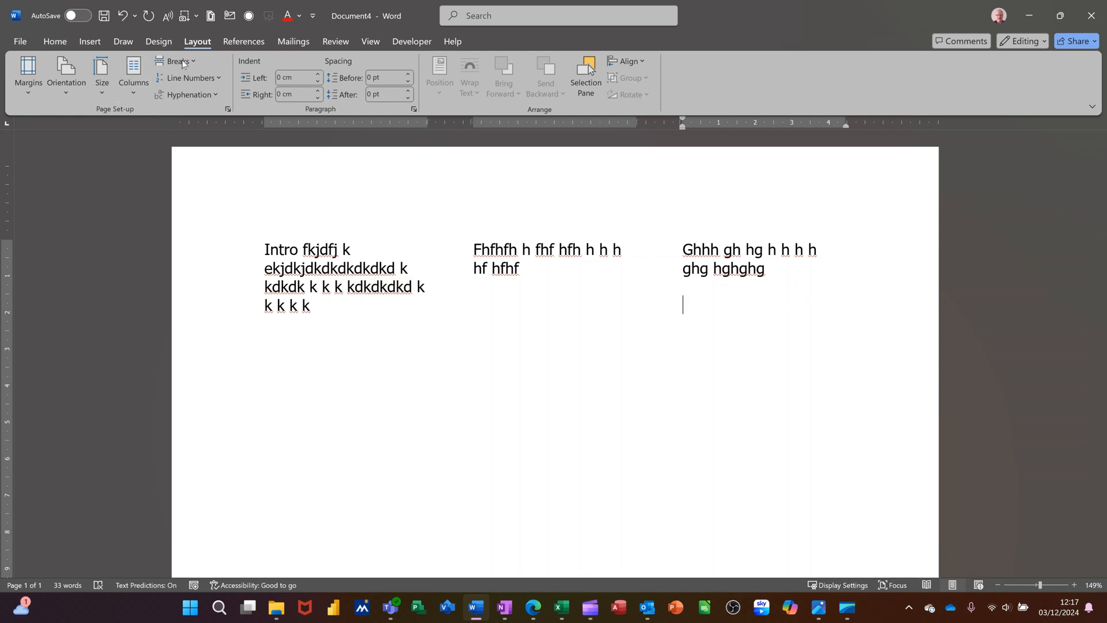
Insert a continuous section break after the third column's text
{"action": "left_click", "coordinate": [176, 62]}
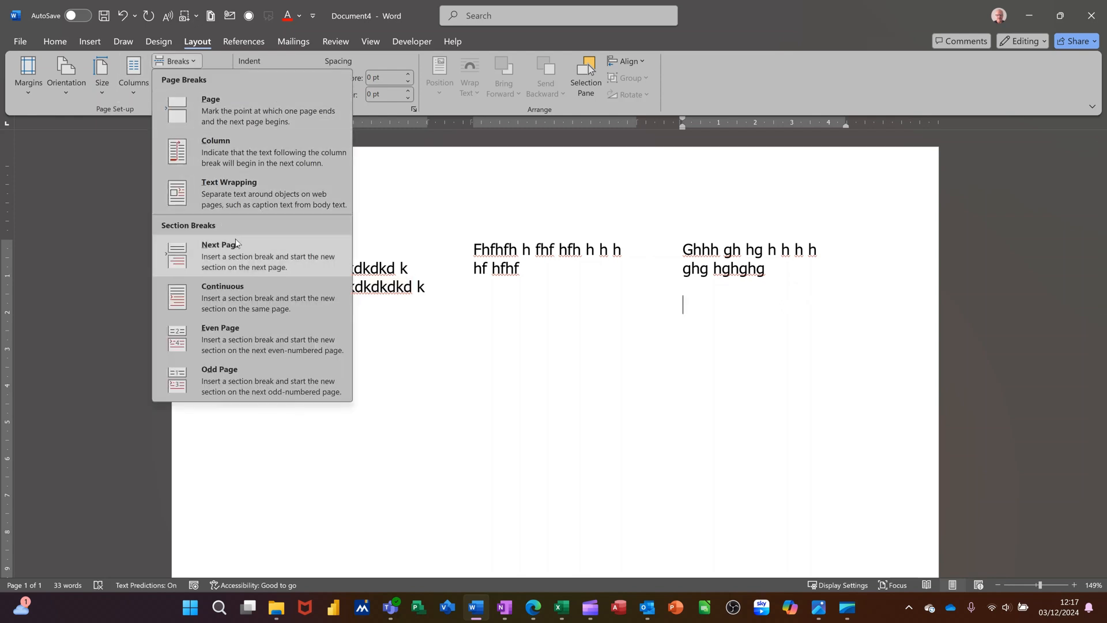
{"action": "mouse_move", "coordinate": [261, 296]}
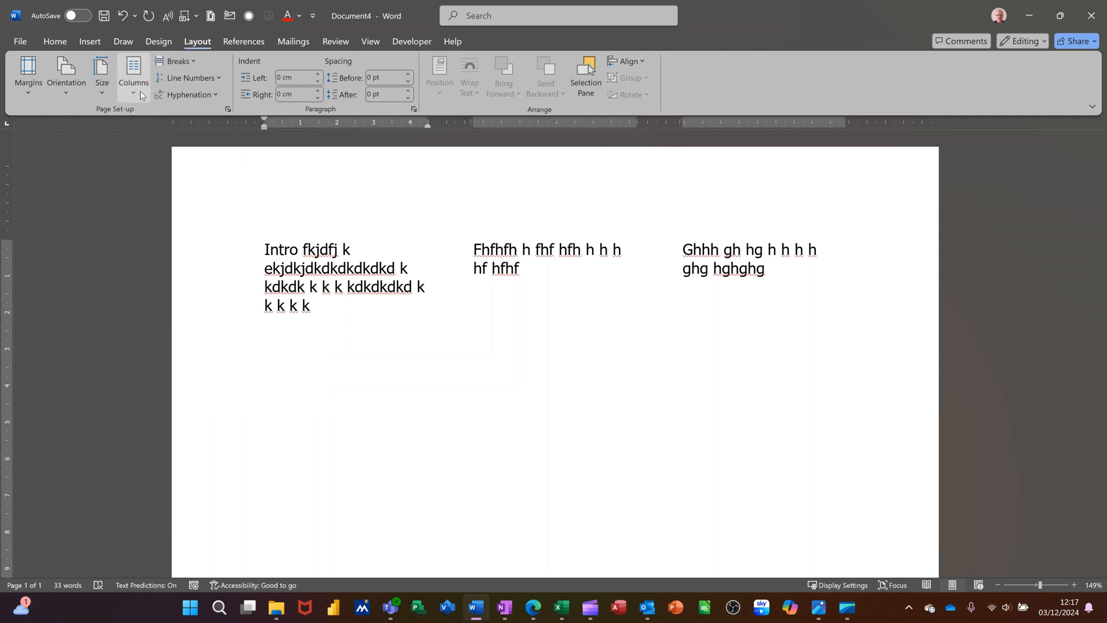
Set the new section to One column and type 'hjfgjfj' across the full width
{"action": "left_click", "coordinate": [132, 70]}
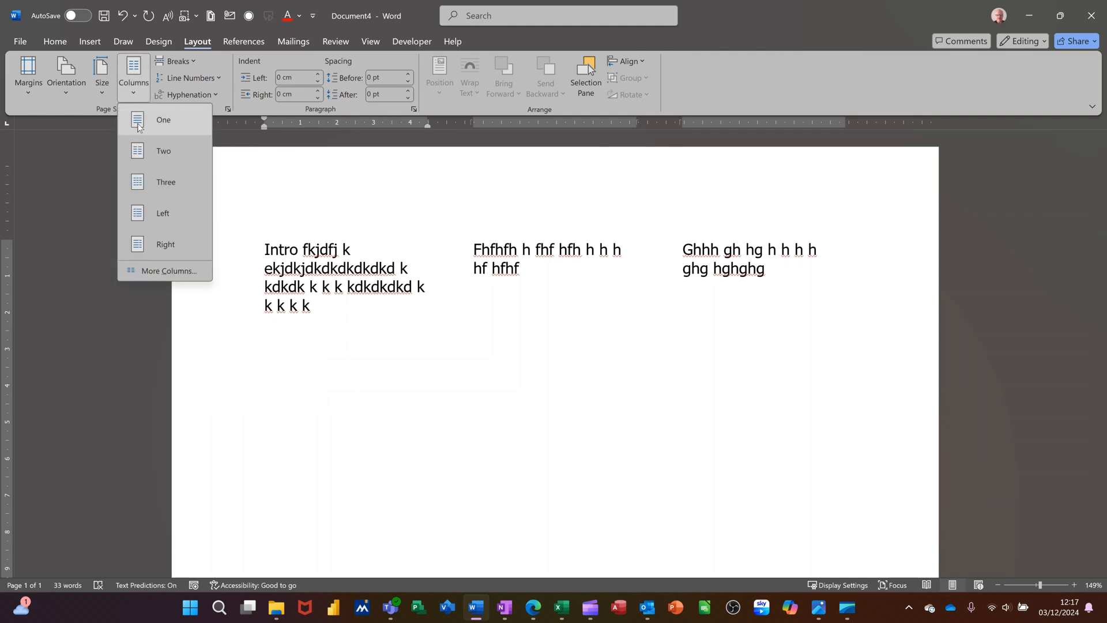
{"action": "left_click", "coordinate": [163, 120]}
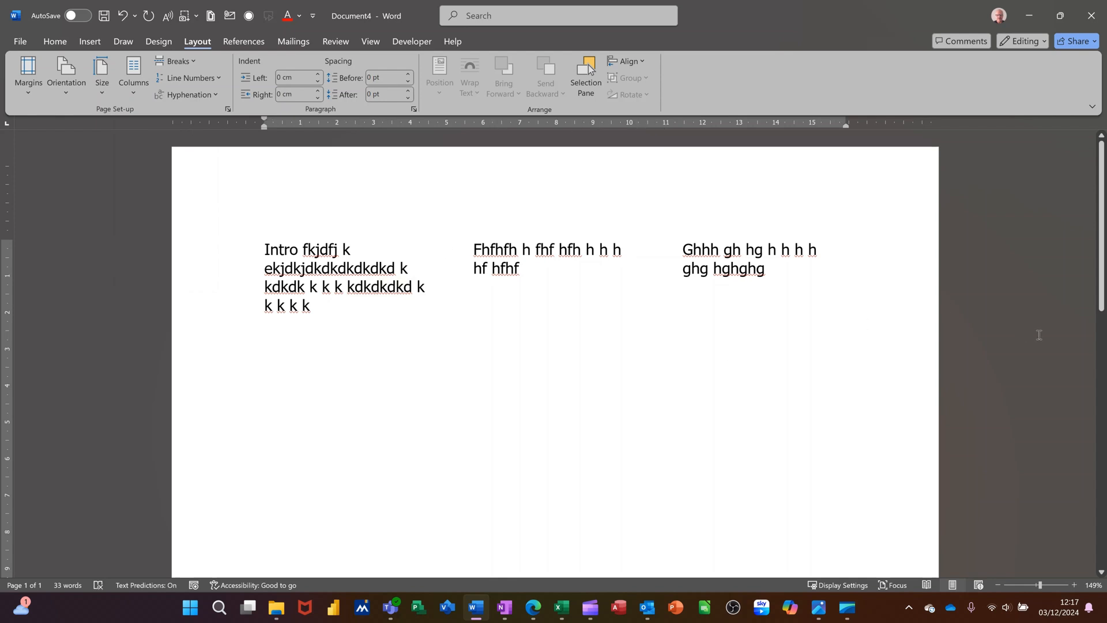
{"action": "type", "text": "hjfgjfj"}
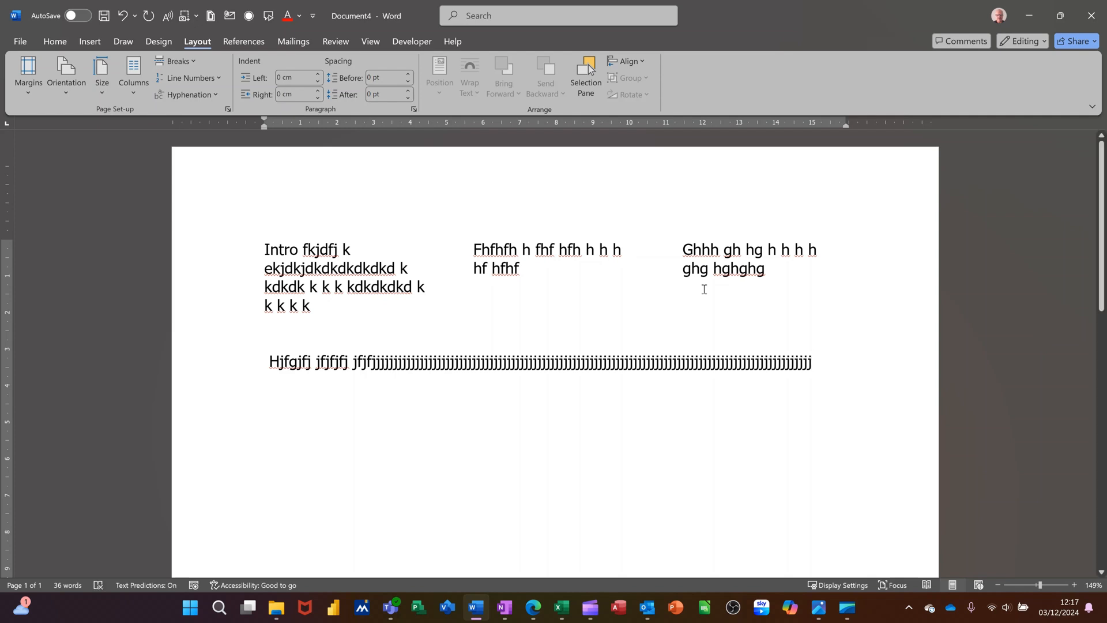
Extend the third column with extra lines of 'j' placeholder text
{"action": "left_click", "coordinate": [767, 268]}
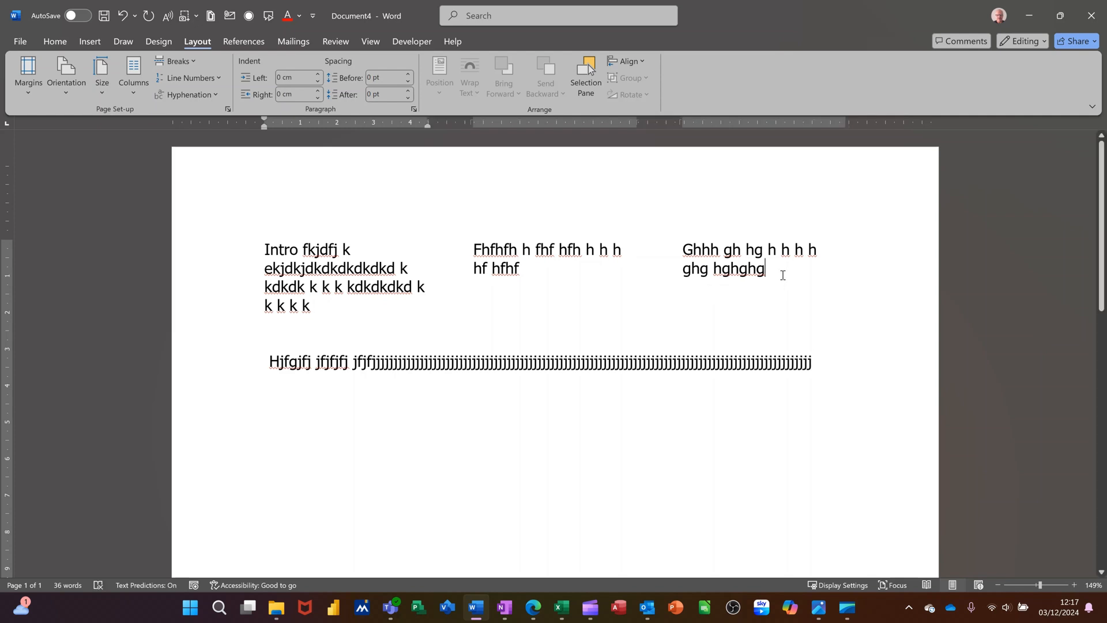
{"action": "type", "text": "j"}
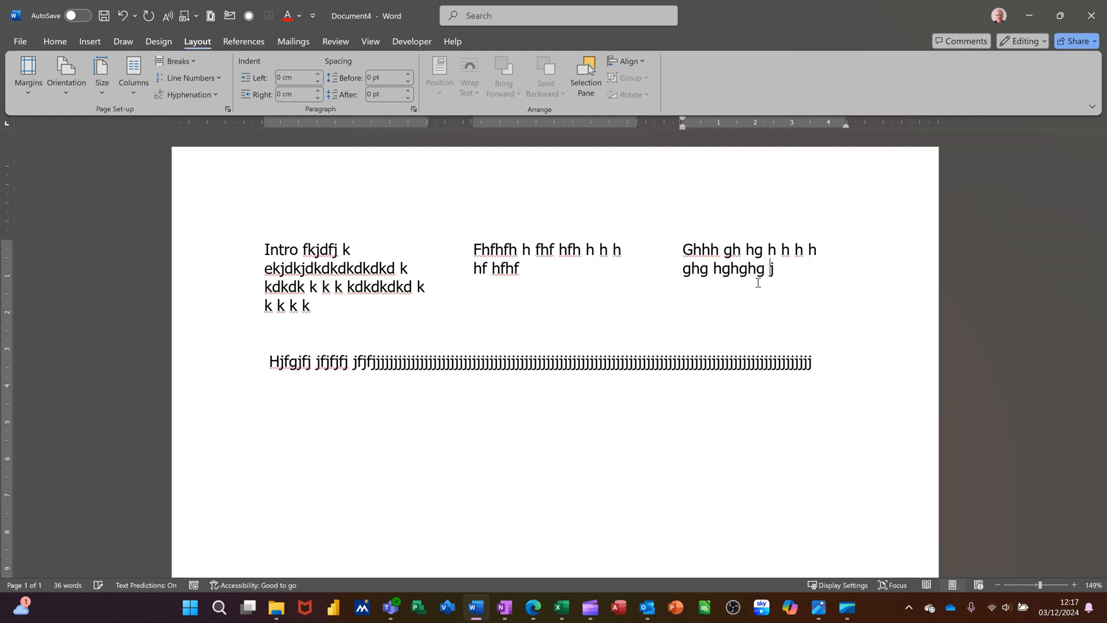
{"action": "type", "text": "jjj"}
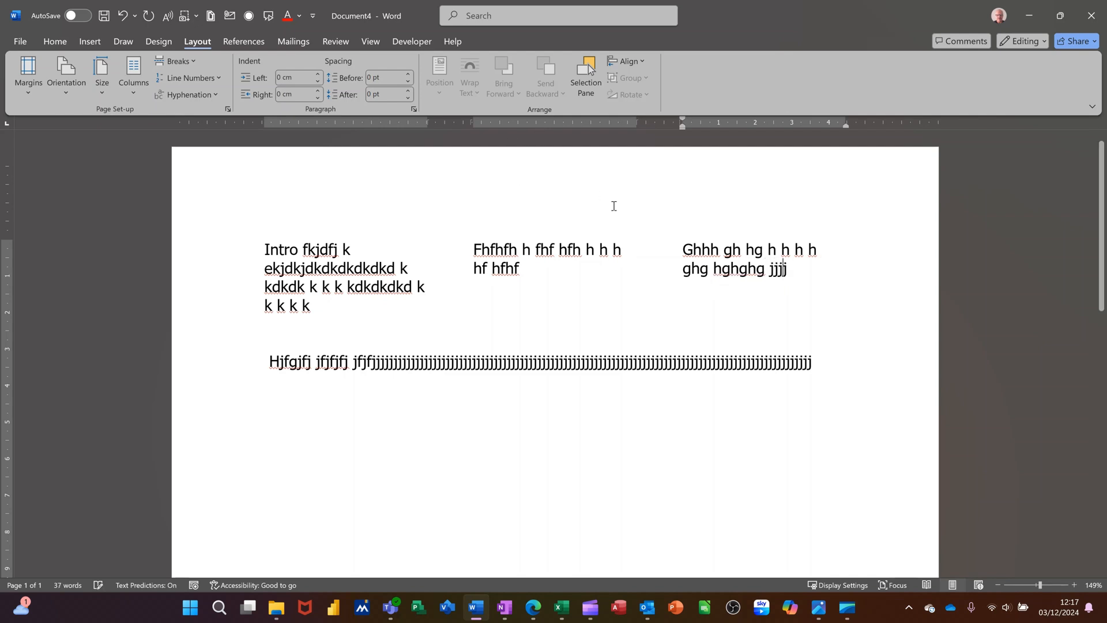
{"action": "type", "text": "jjjjjjjjjjjjjjjjj"}
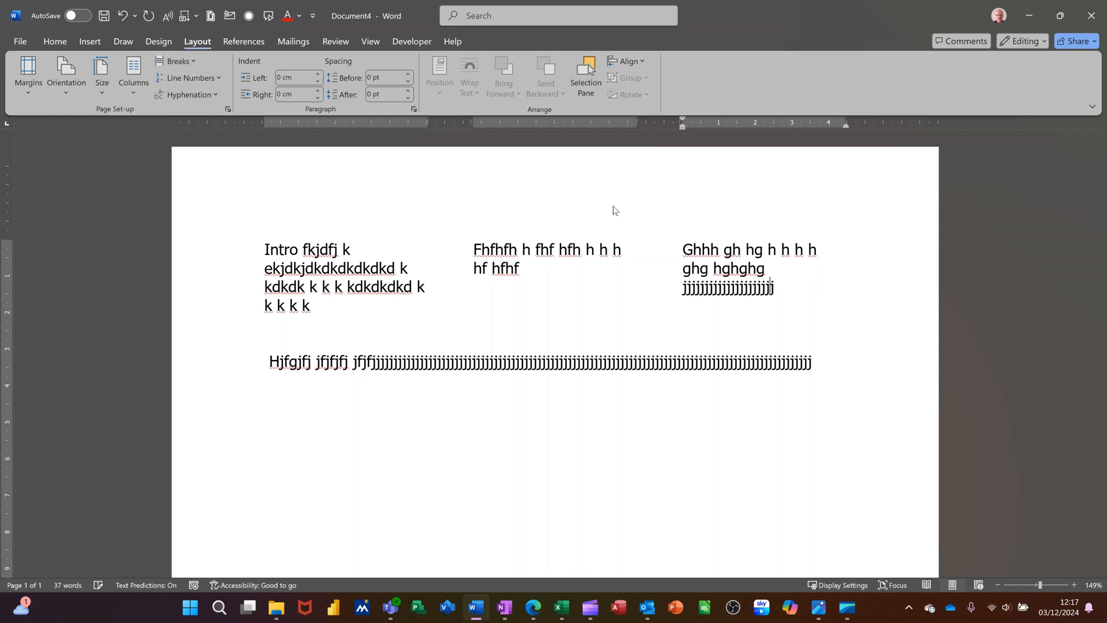
{"action": "type", "text": "jjj"}
{"action": "left_click", "coordinate": [542, 381]}
{"action": "type", "text": "gggggggggggggggggggggggggggggggggggggggggggggggggggggggggggggggg"}
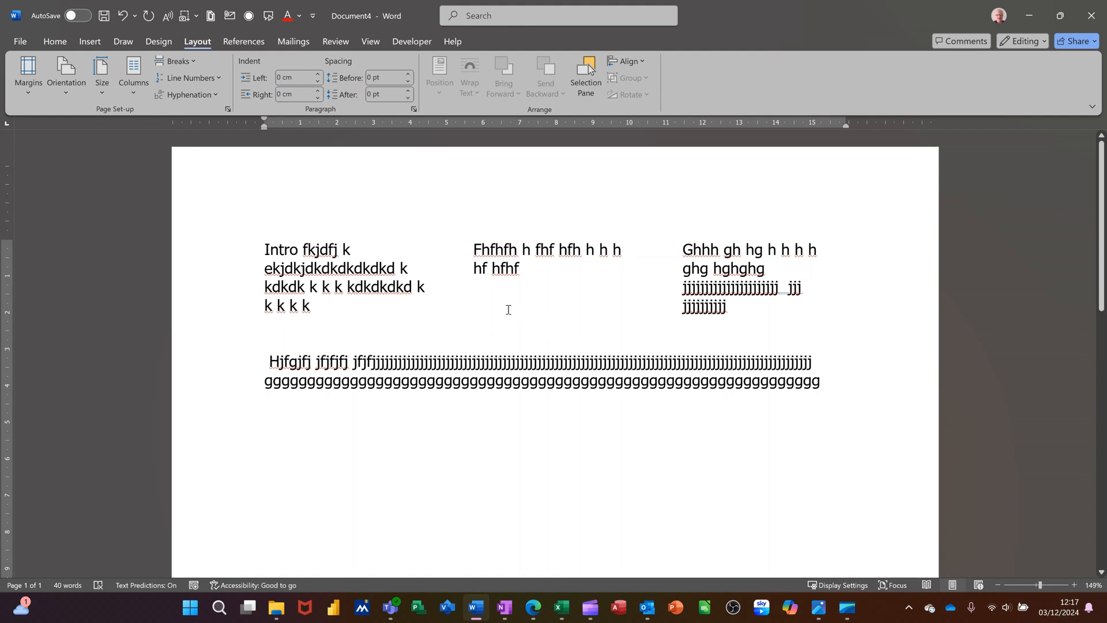
{"action": "mouse_move", "coordinate": [504, 319]}
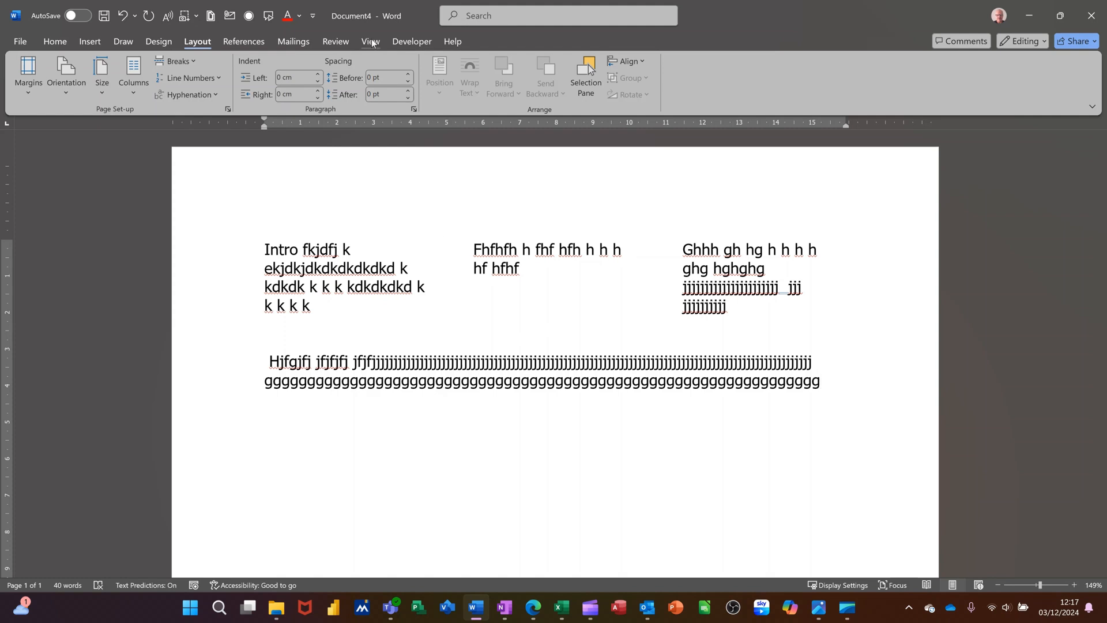
Switch to Draft view to reveal the breaks and place the cursor at the first one
{"action": "left_click", "coordinate": [370, 41]}
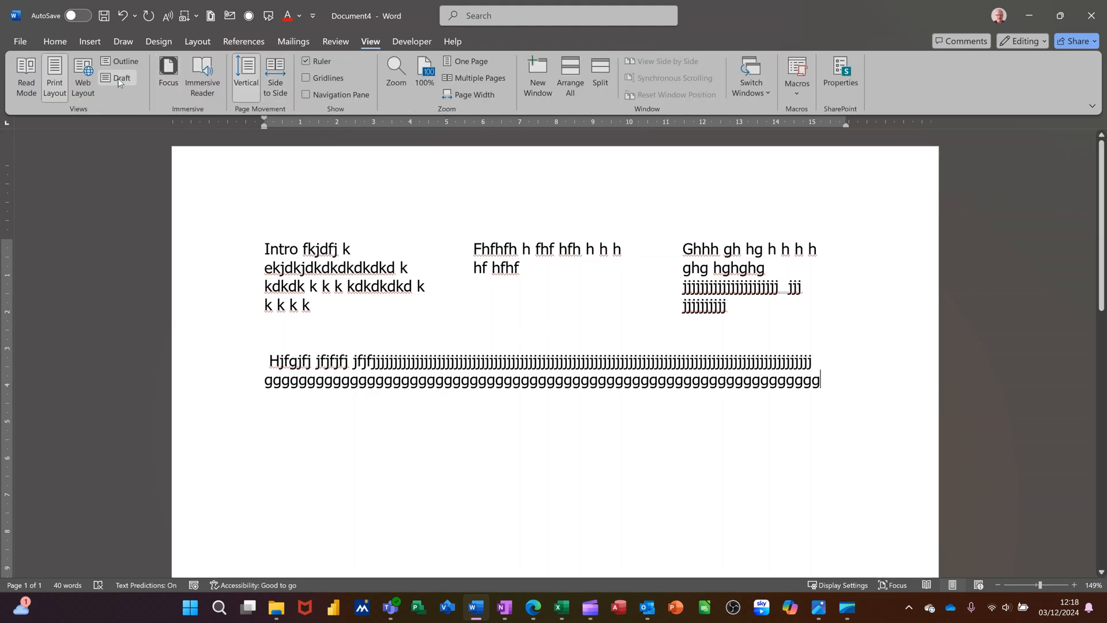
{"action": "left_click", "coordinate": [117, 78]}
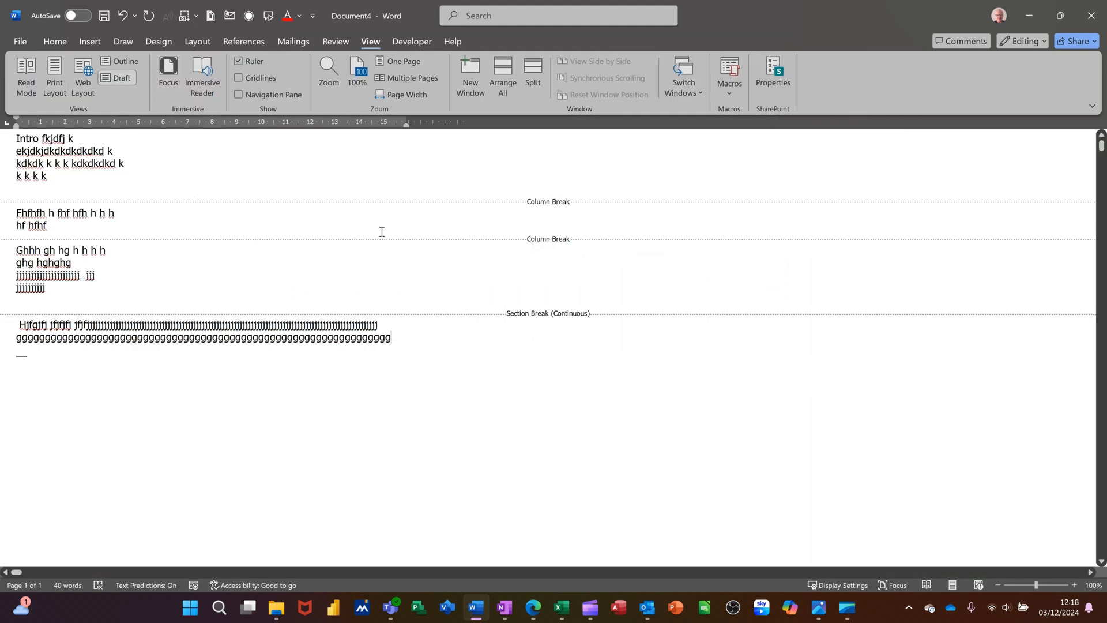
{"action": "mouse_move", "coordinate": [426, 305]}
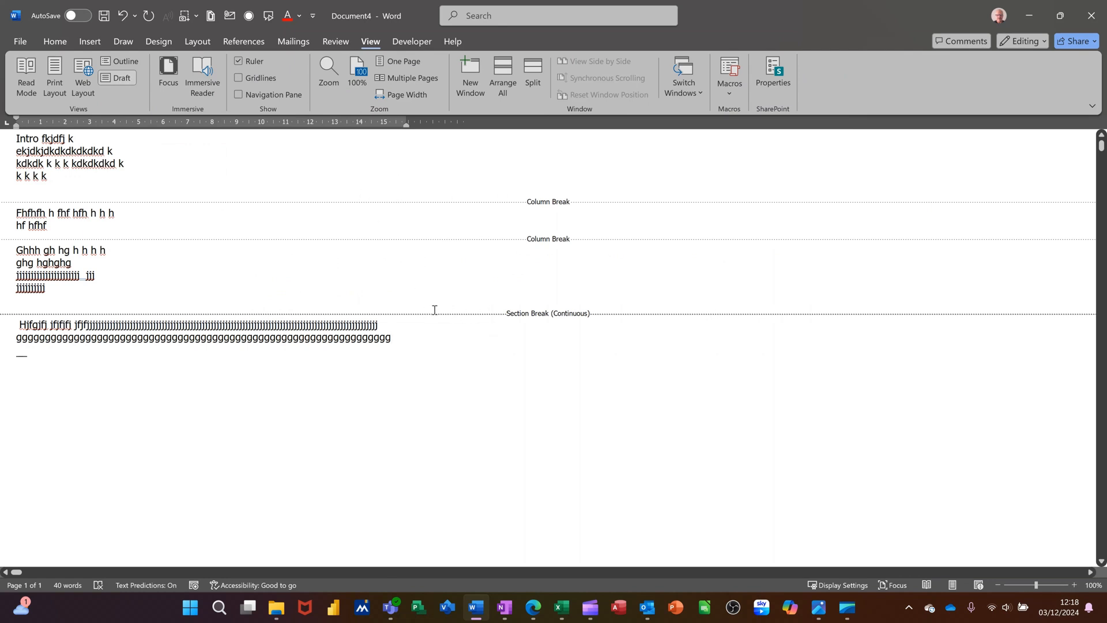
{"action": "mouse_move", "coordinate": [485, 299]}
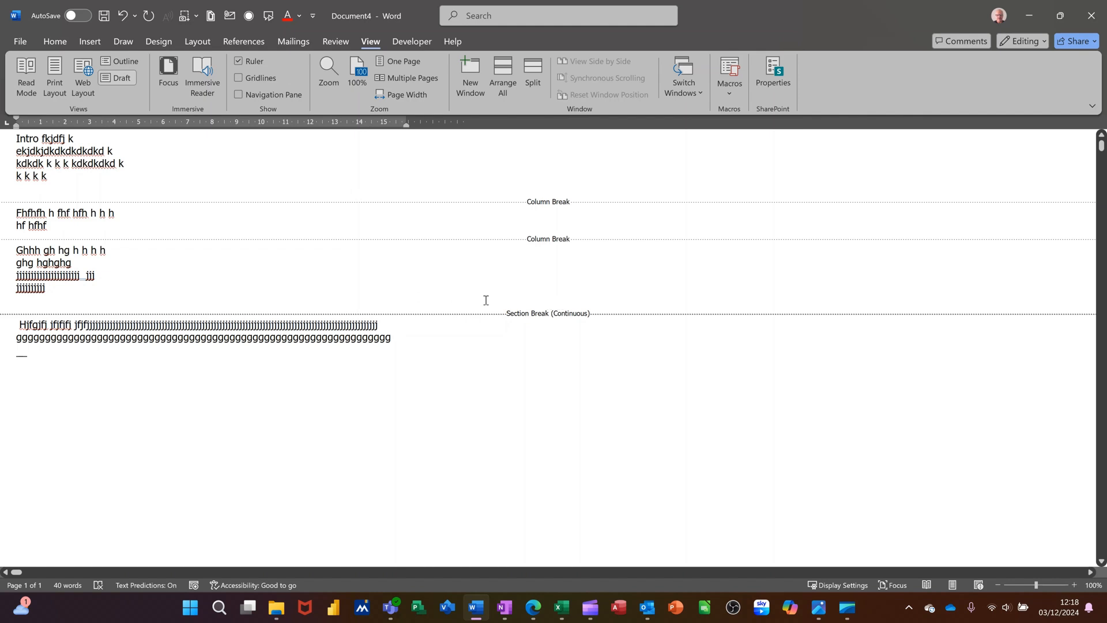
{"action": "mouse_move", "coordinate": [384, 189]}
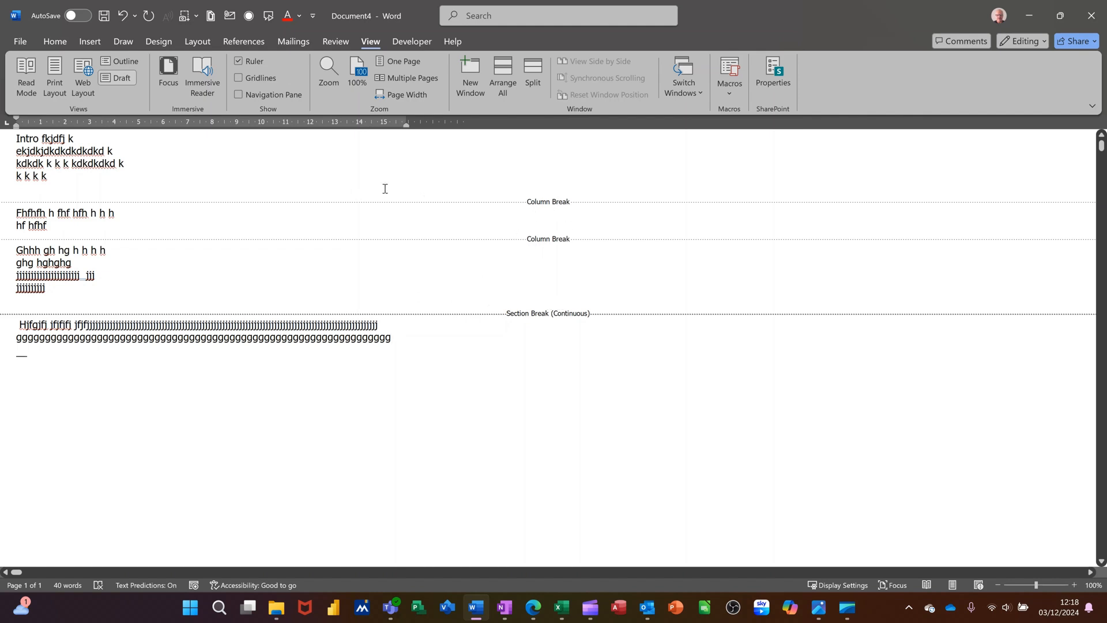
{"action": "left_click", "coordinate": [391, 337]}
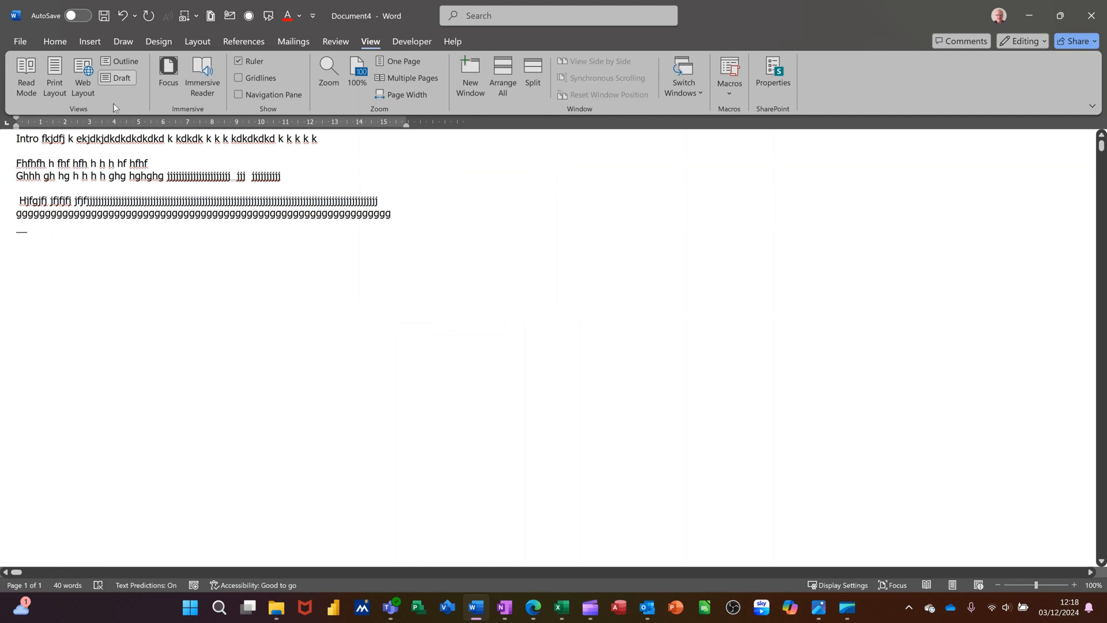
Return to Print Layout view and select the long placeholder word in the first line
{"action": "left_click", "coordinate": [53, 78]}
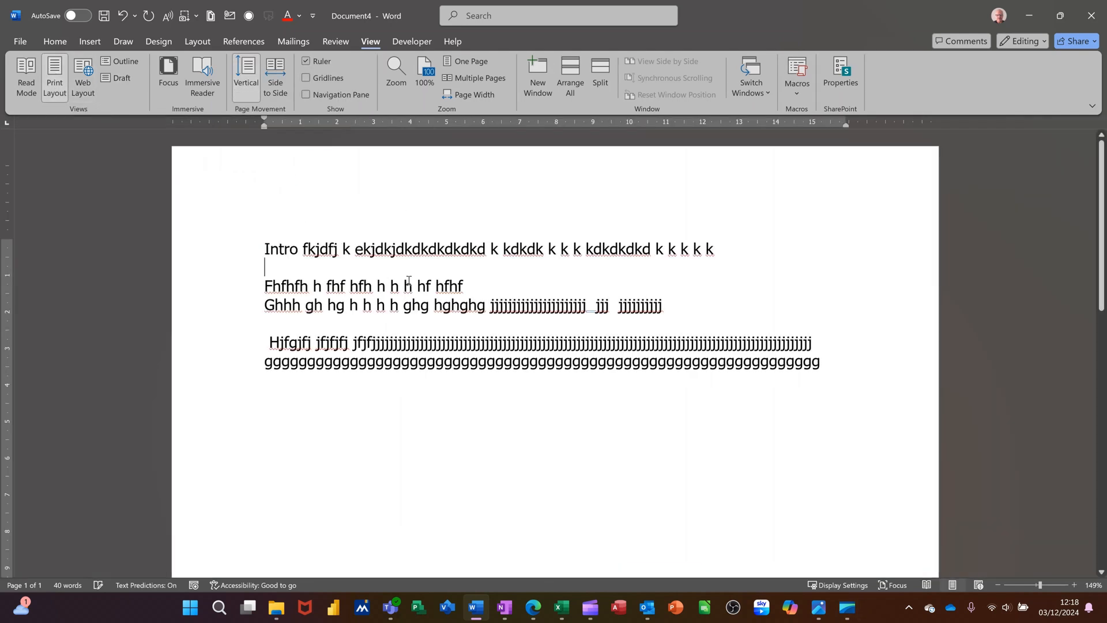
{"action": "double_click", "coordinate": [420, 248]}
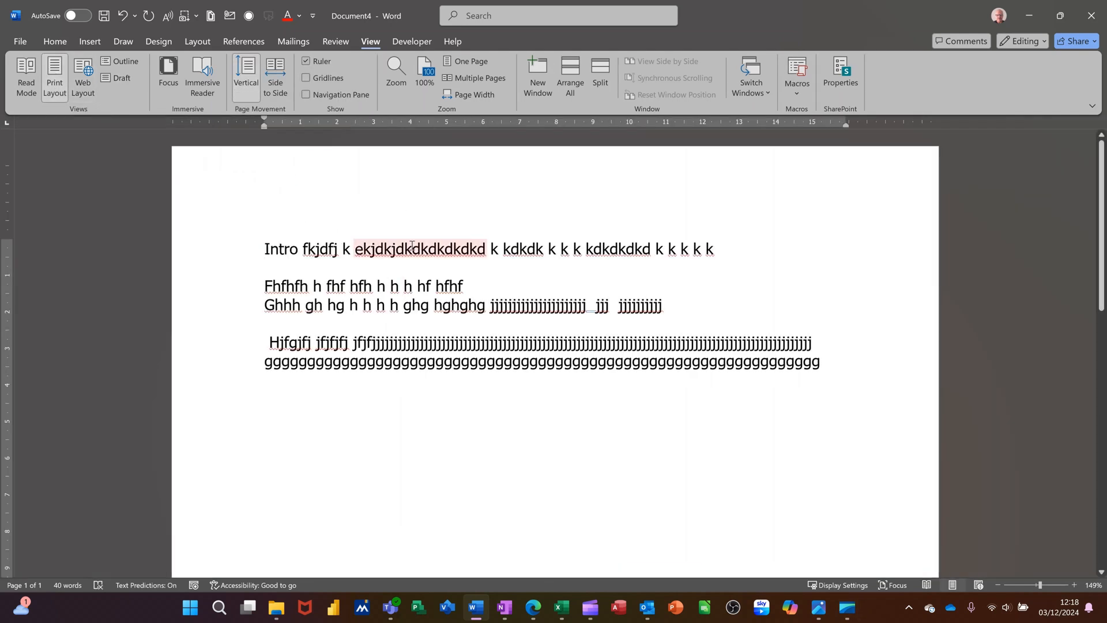